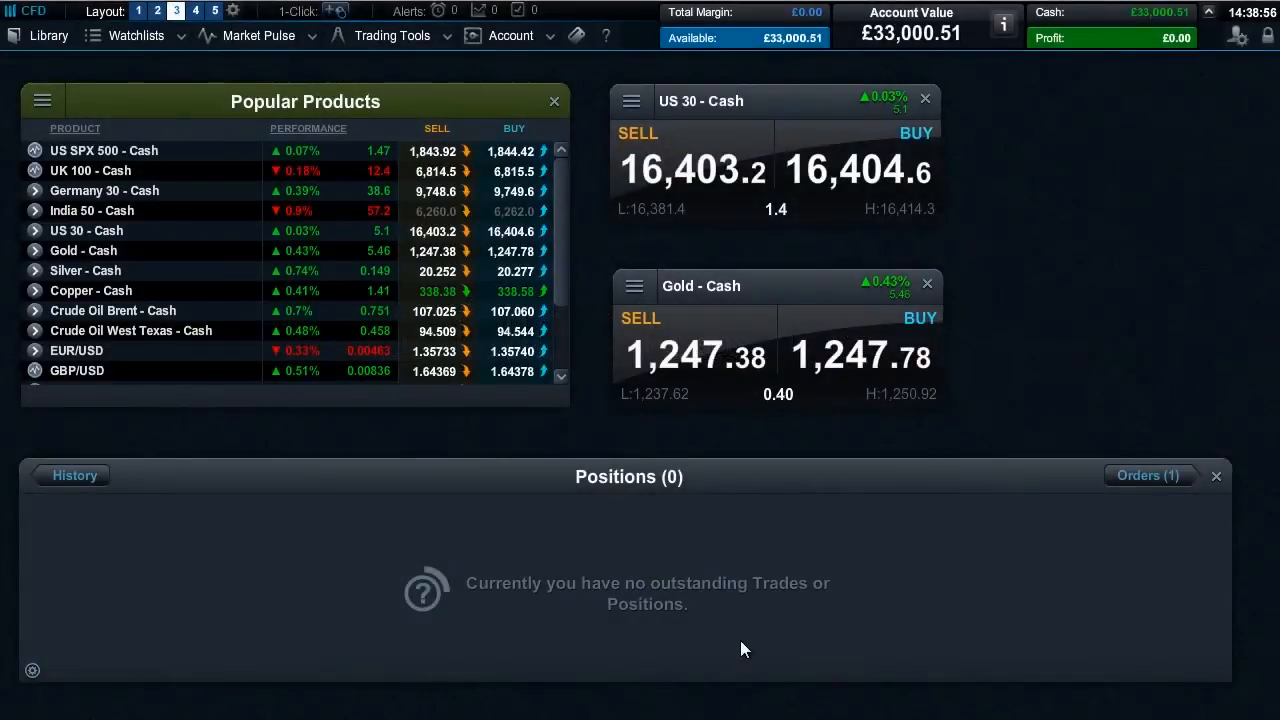
mouse_move(830, 600)
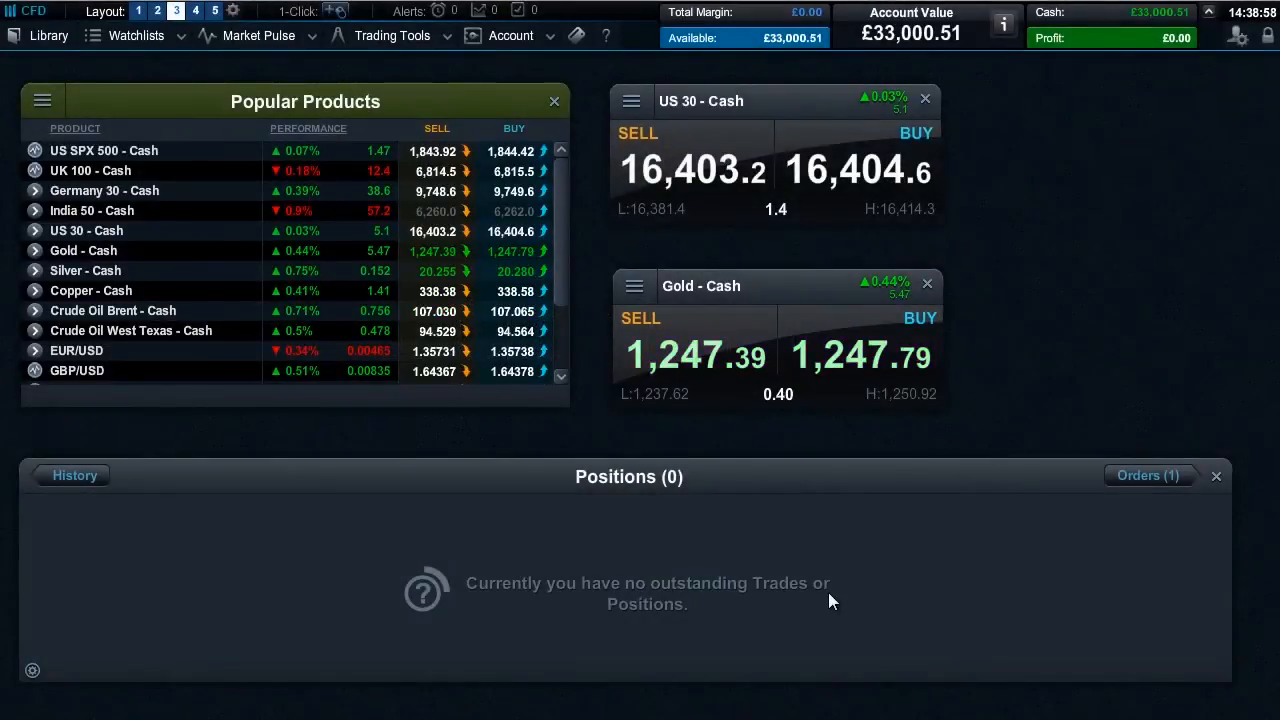
mouse_move(1043, 281)
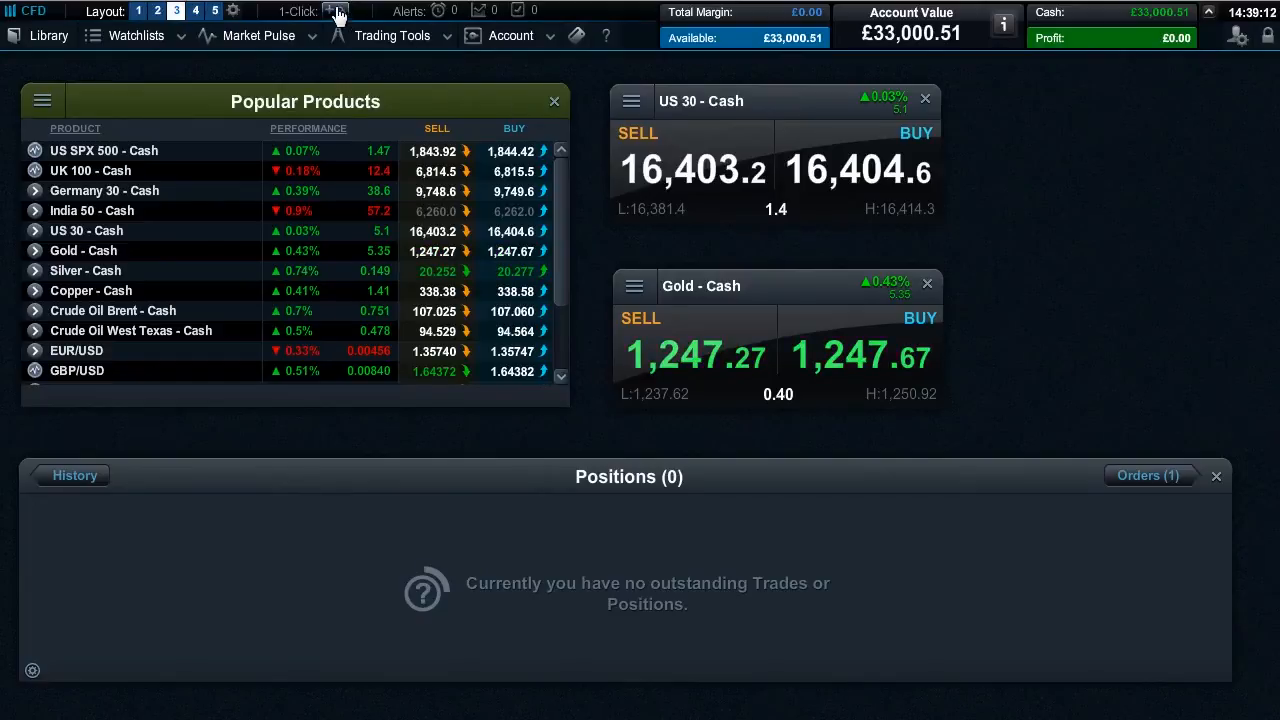
mouse_move(338, 10)
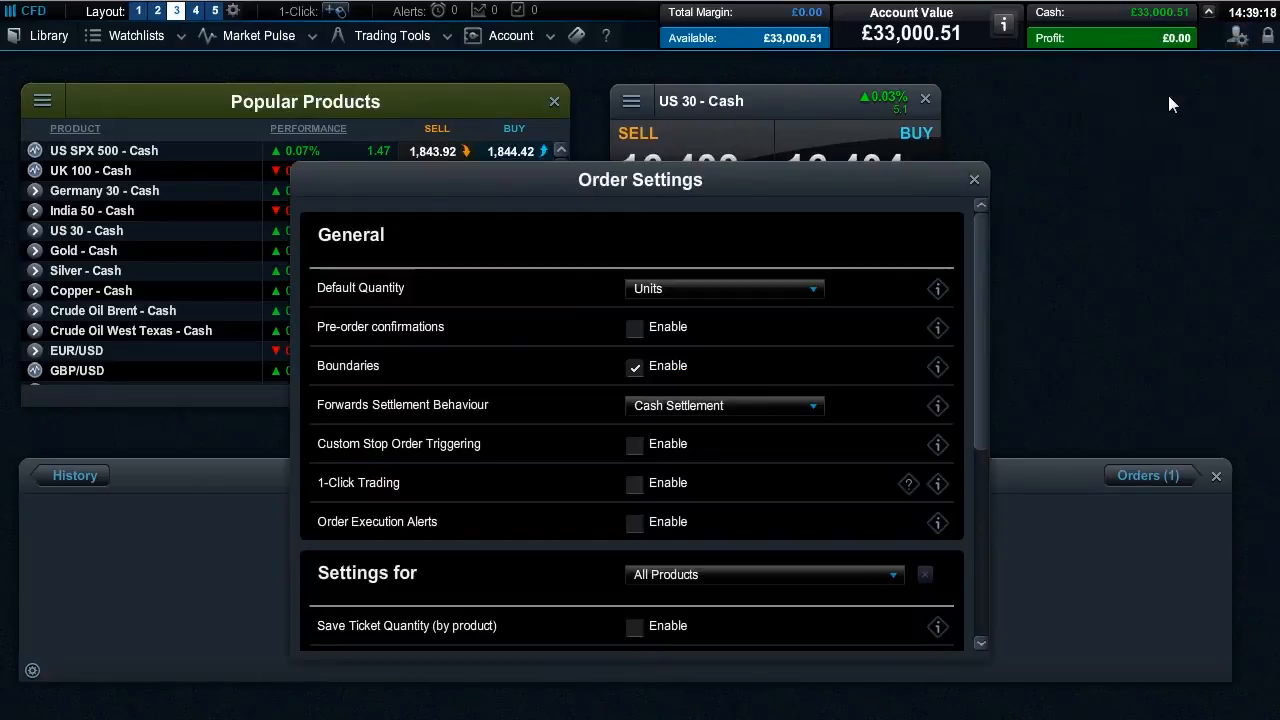
Step: Tick Enable for 1-Click Trading, read through its terms and activate it
left_click(908, 484)
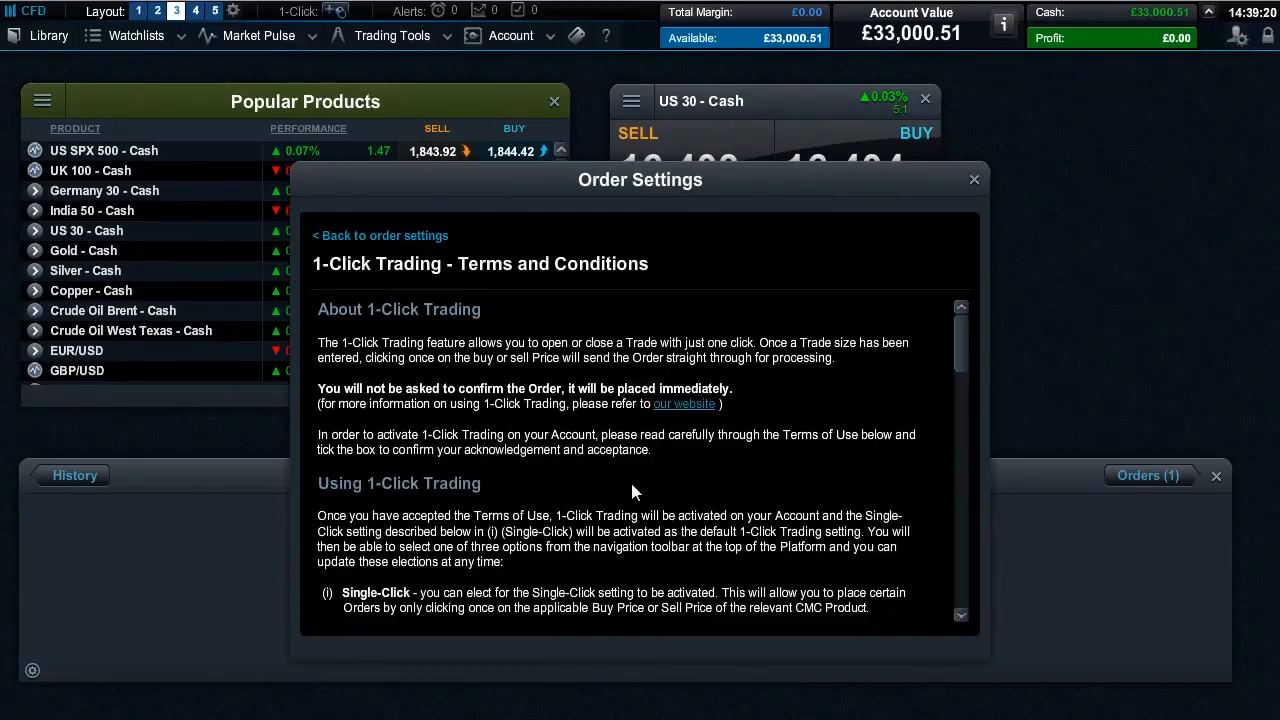
scroll("down", 3)
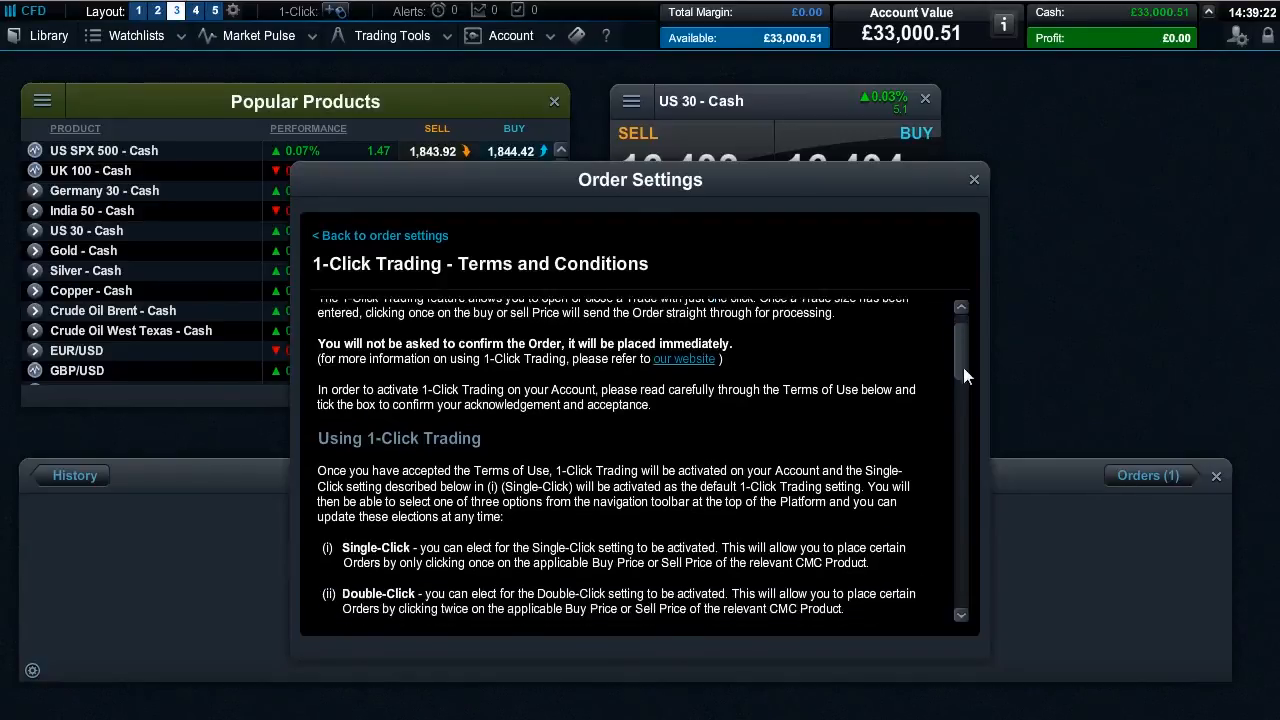
scroll("down", 3)
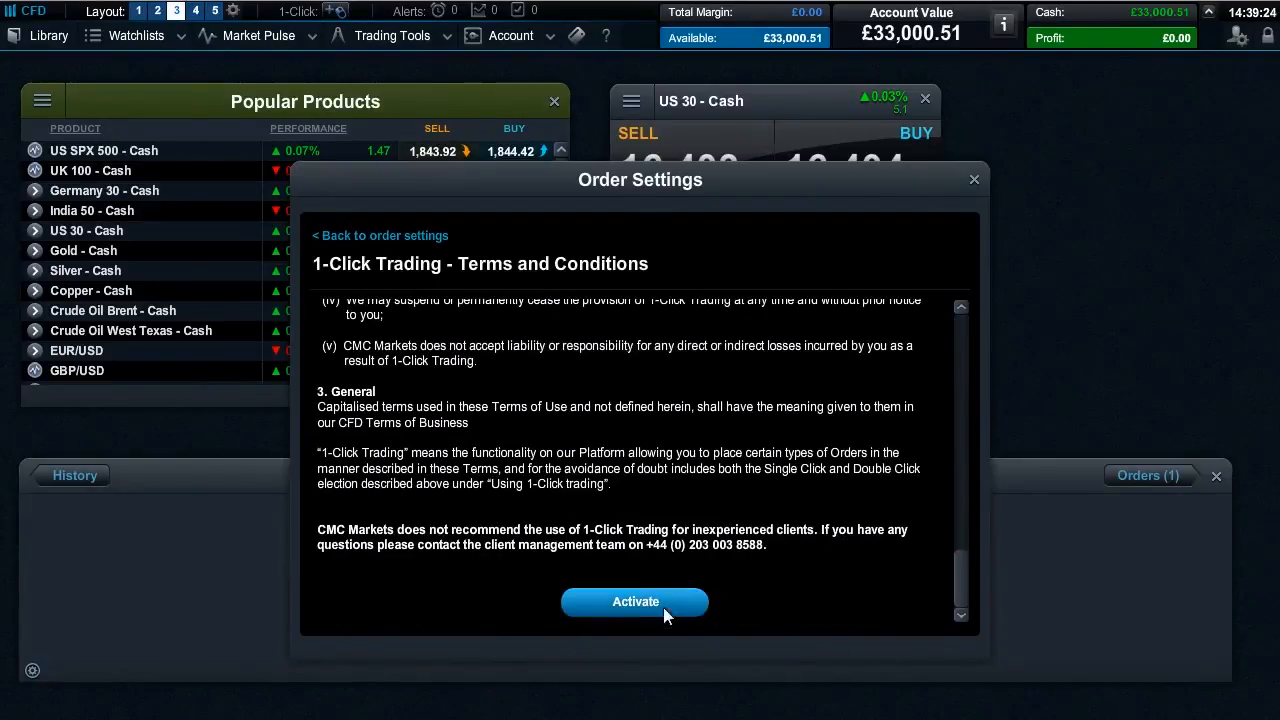
left_click(635, 601)
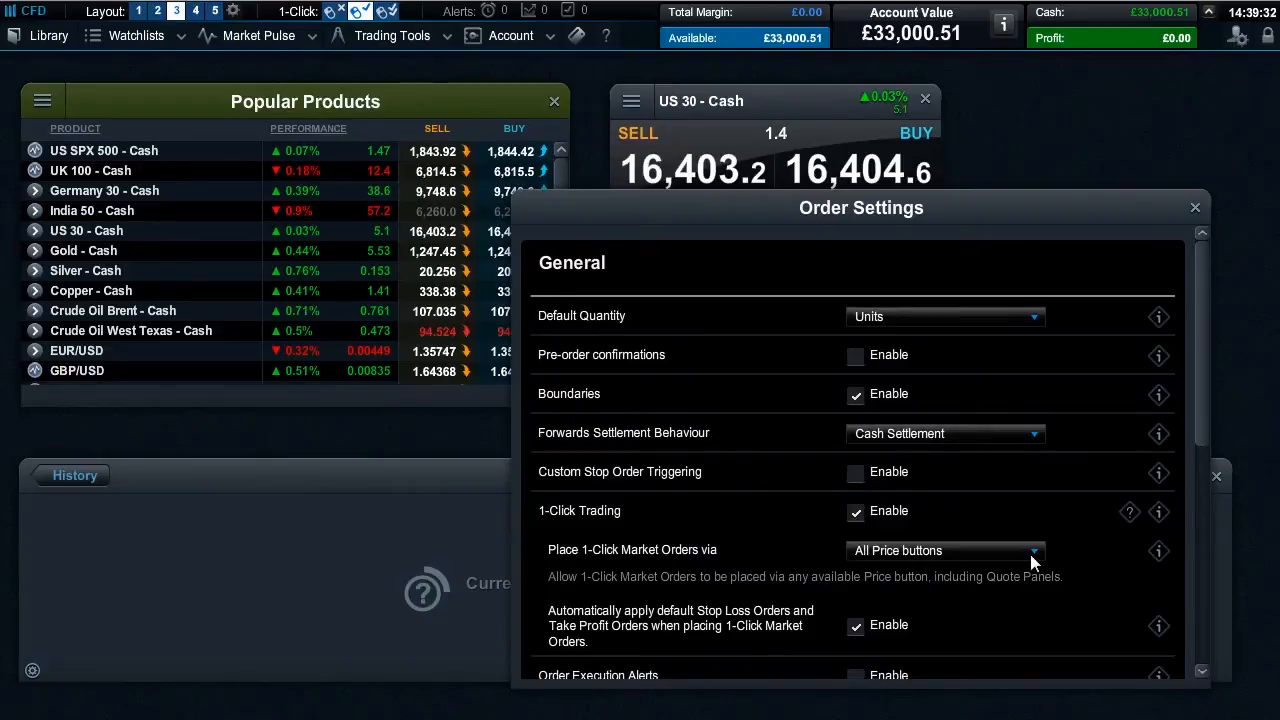
Step: Keep 1-click orders via All Price buttons with auto Stop Loss/Take Profit, then close settings
left_click(1035, 550)
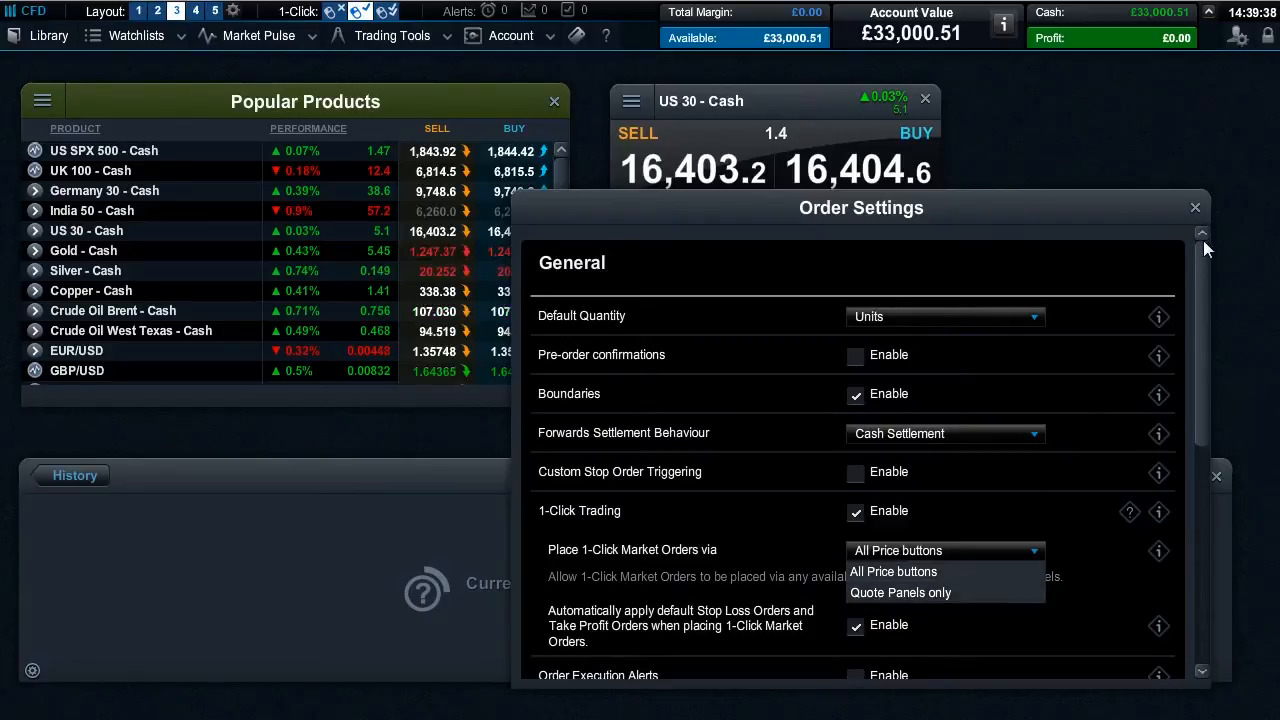
left_click(893, 571)
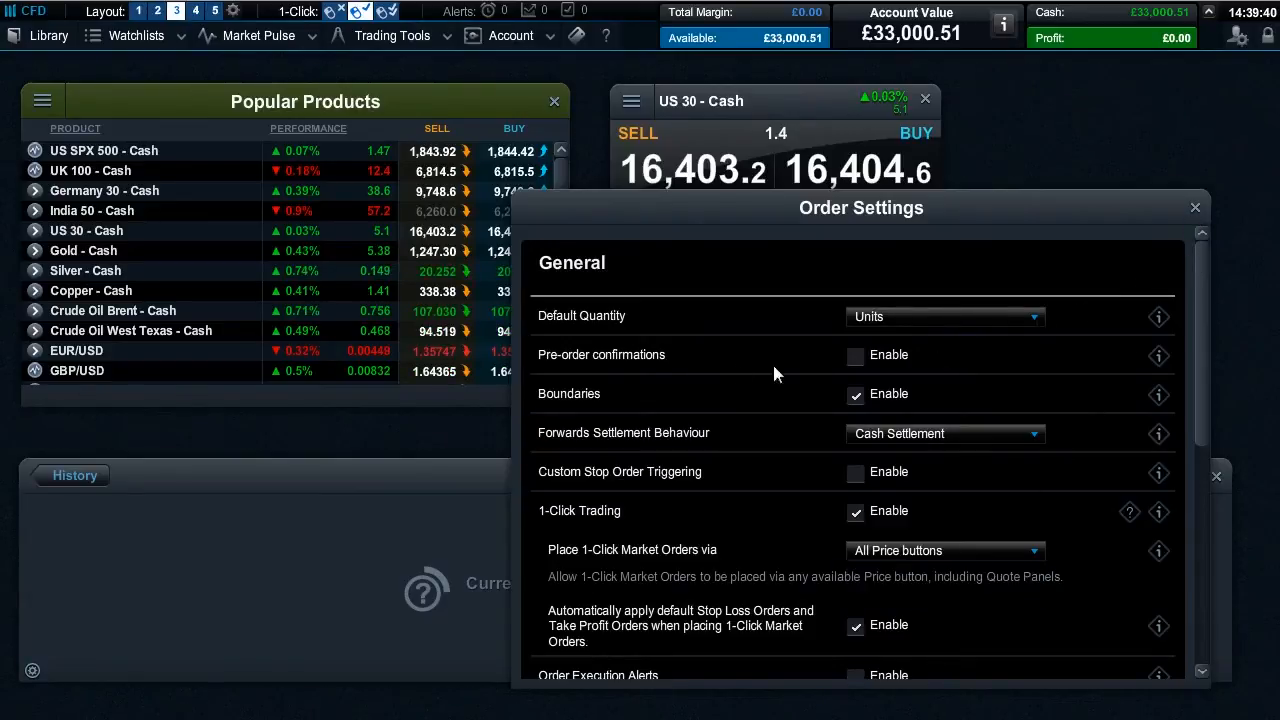
mouse_move(658, 367)
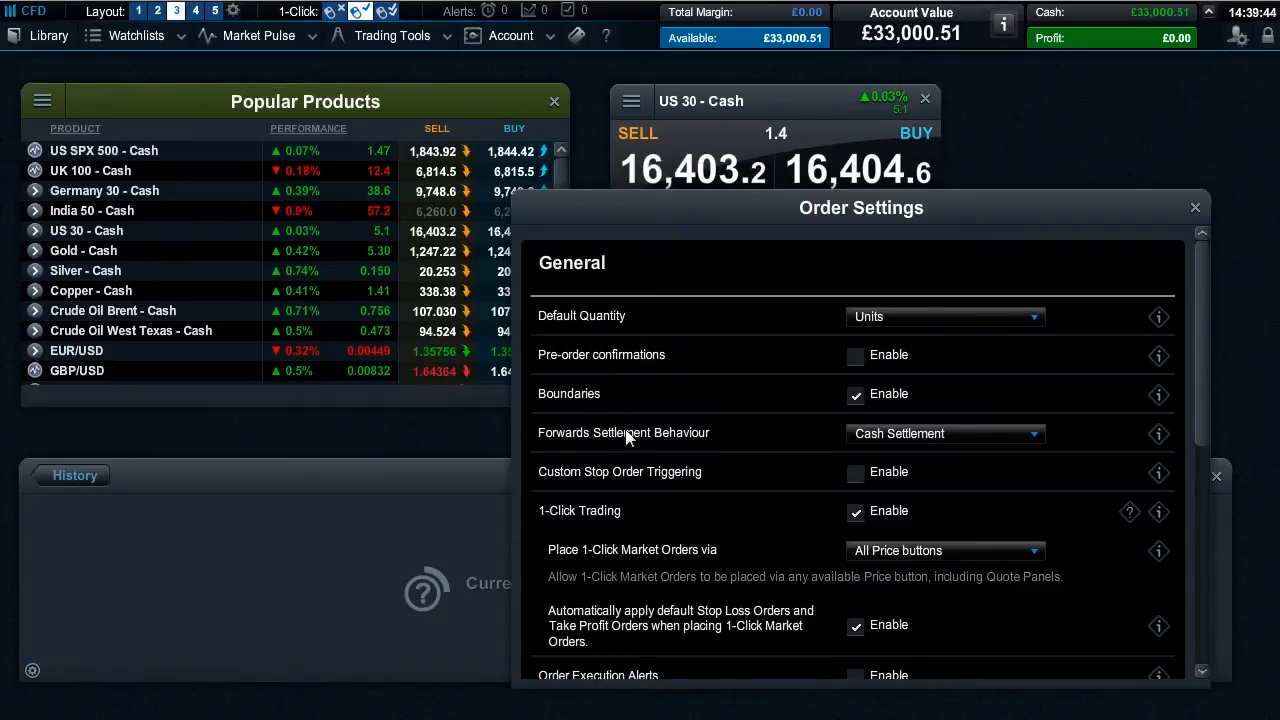
mouse_move(725, 438)
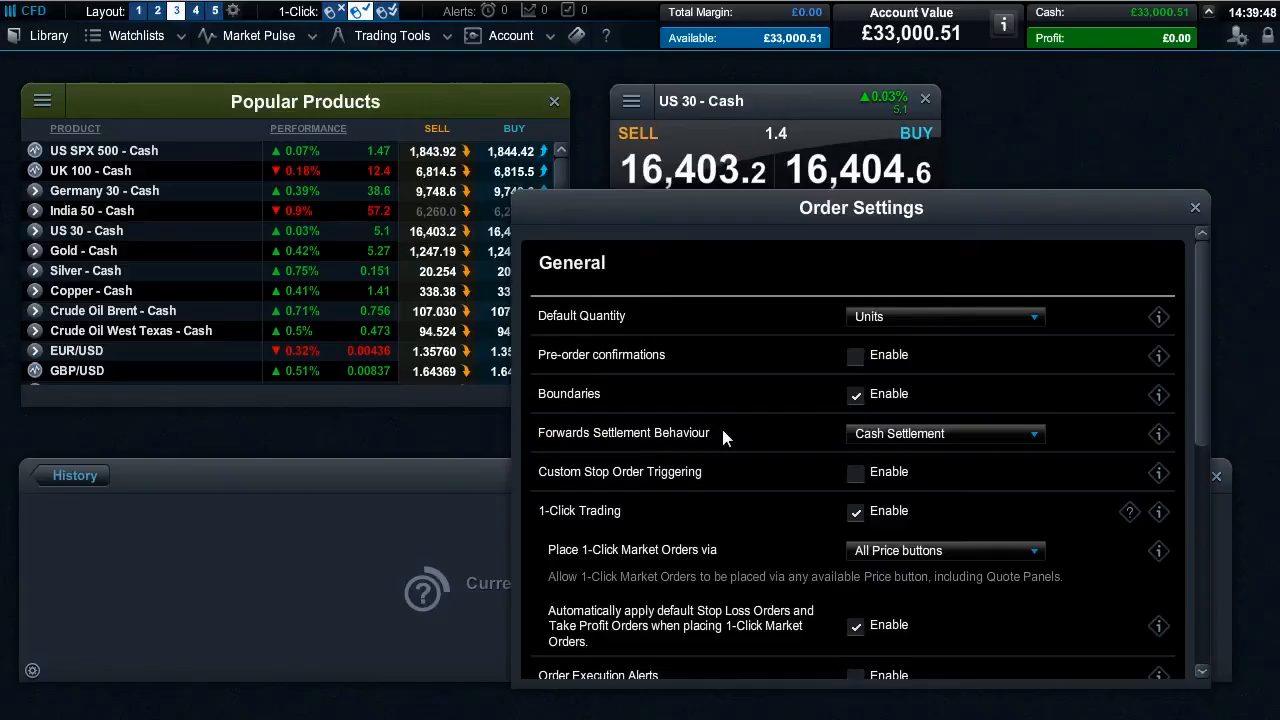
mouse_move(1204, 386)
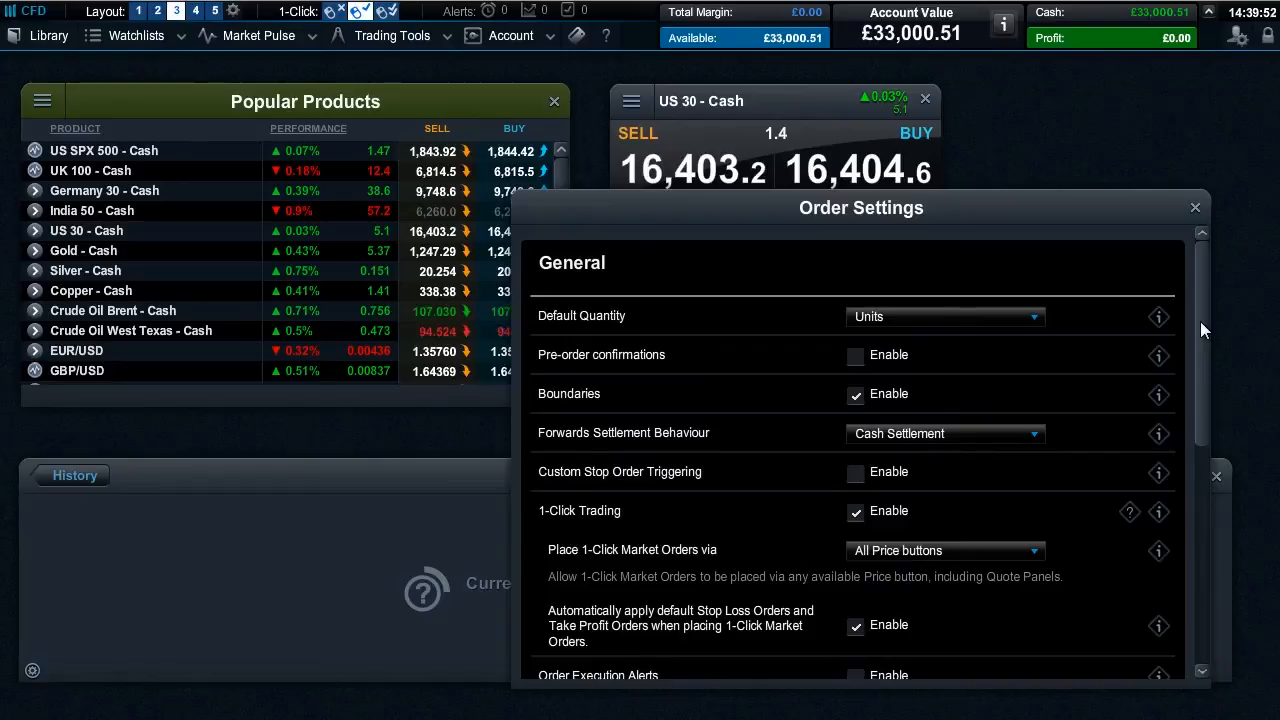
scroll("down", 3)
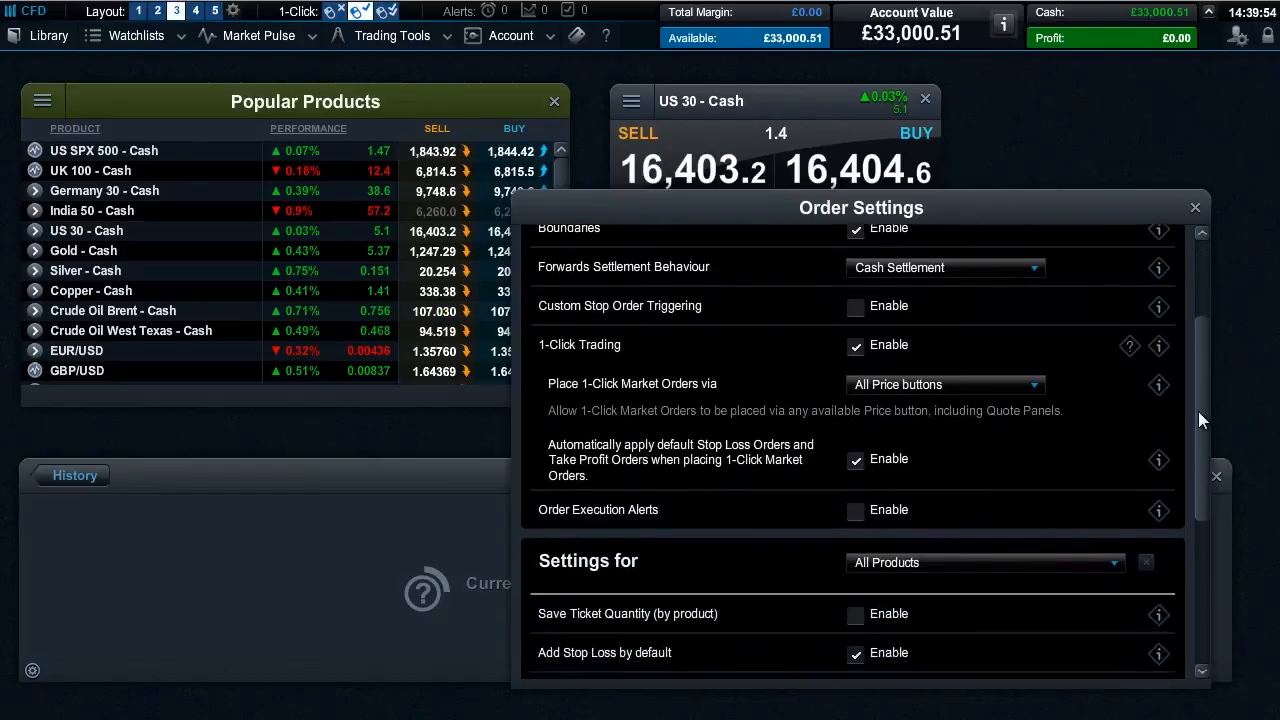
scroll("down", 3)
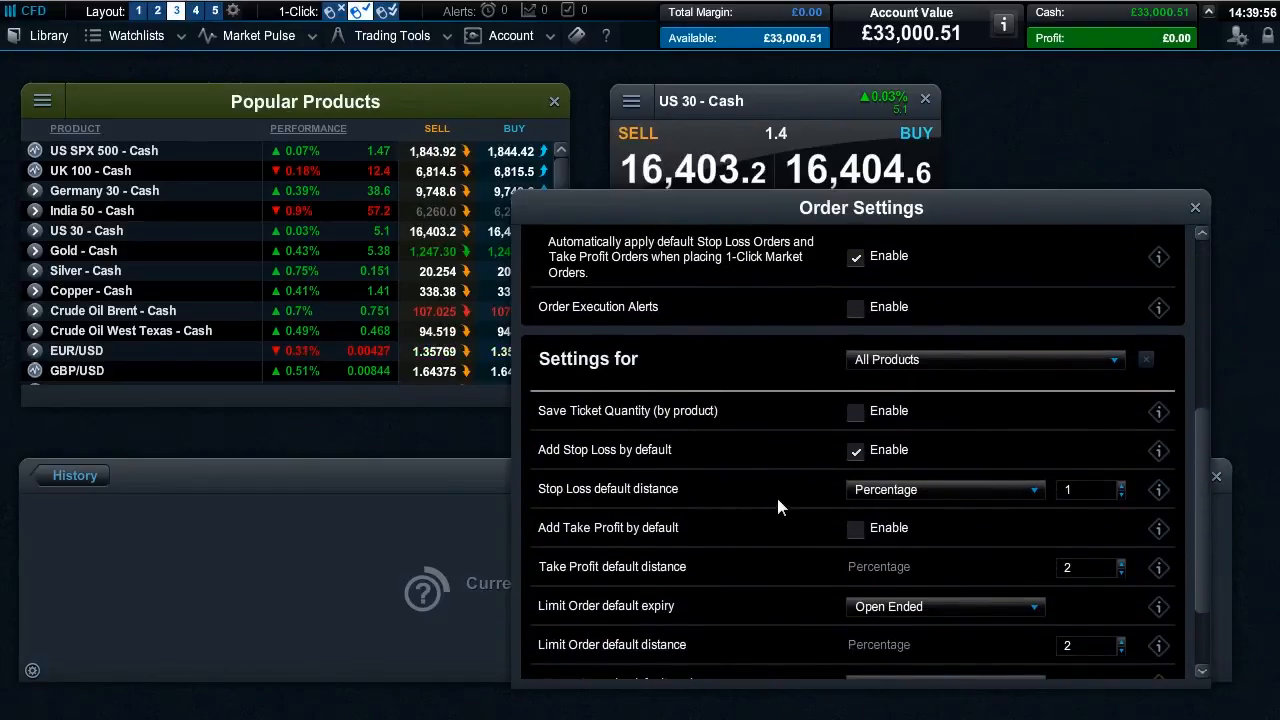
mouse_move(1116, 517)
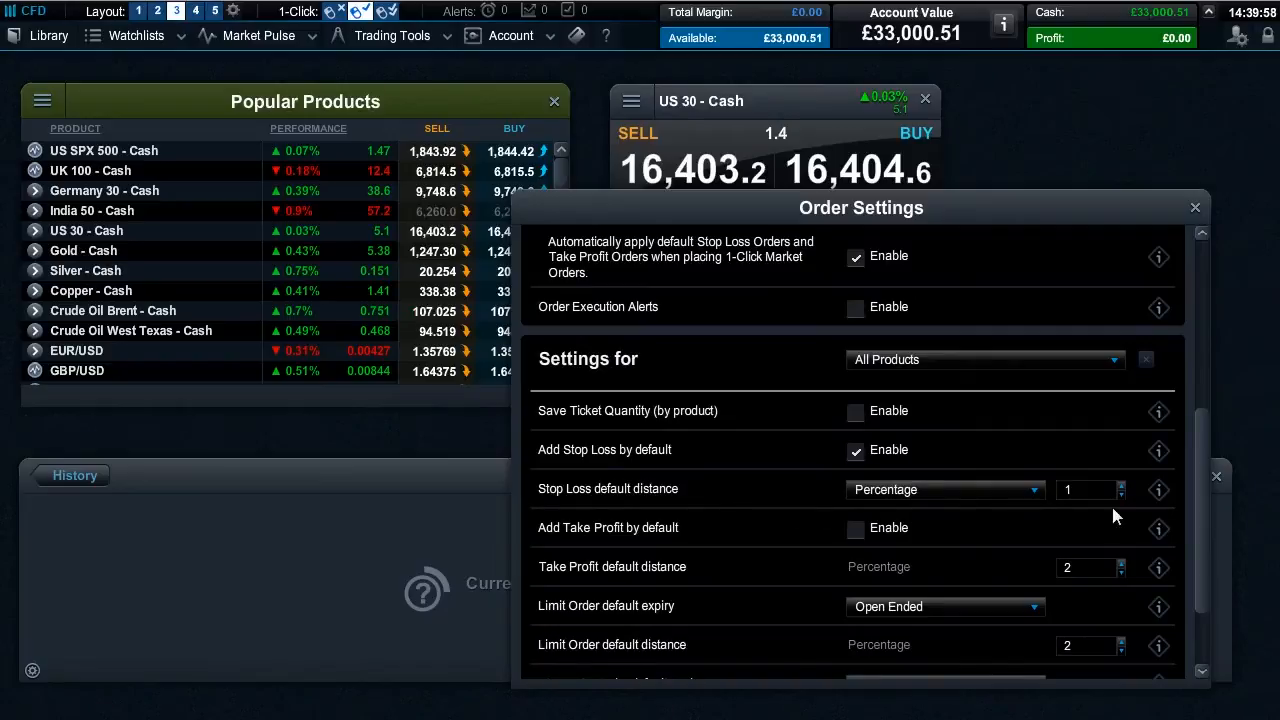
scroll("up", 3)
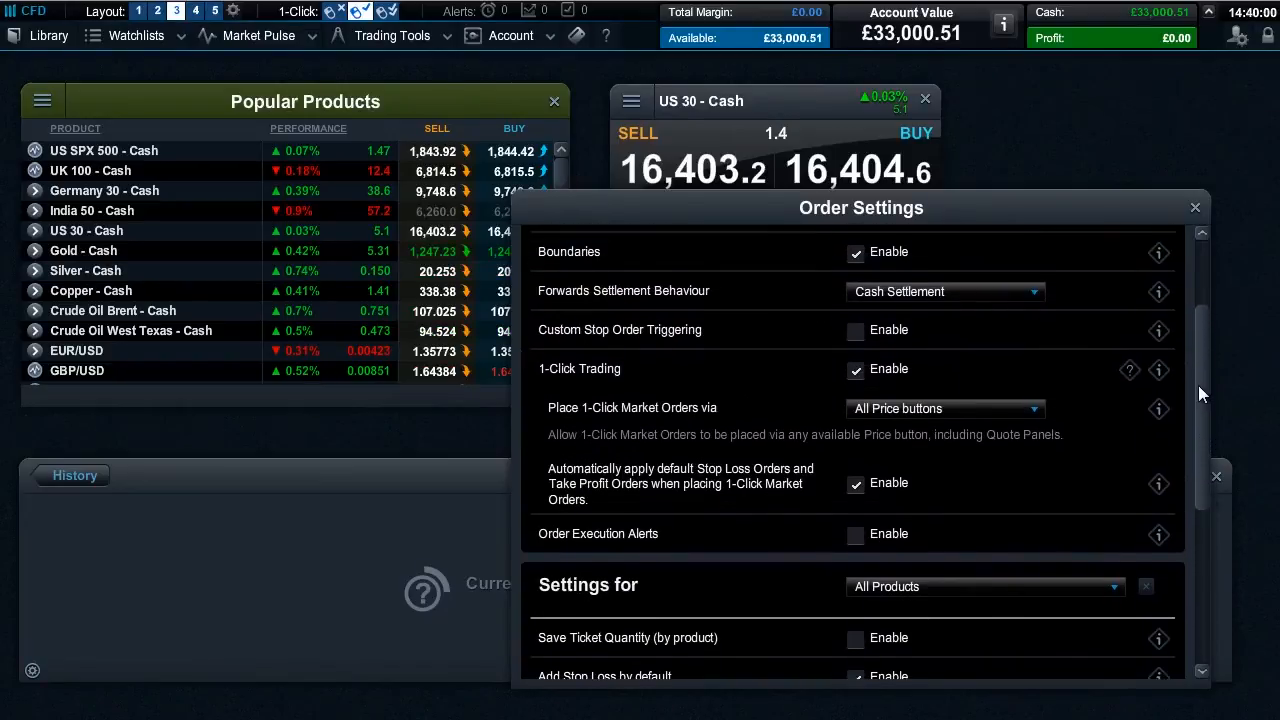
left_click(855, 483)
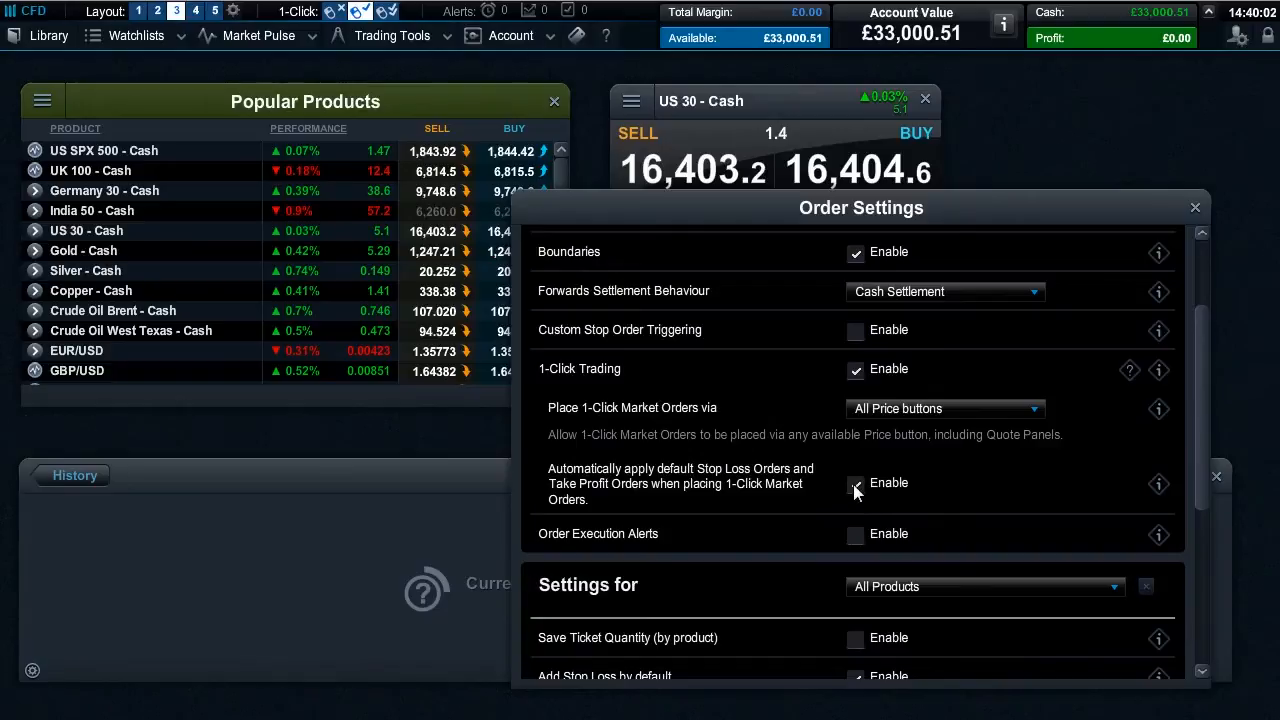
left_click(855, 483)
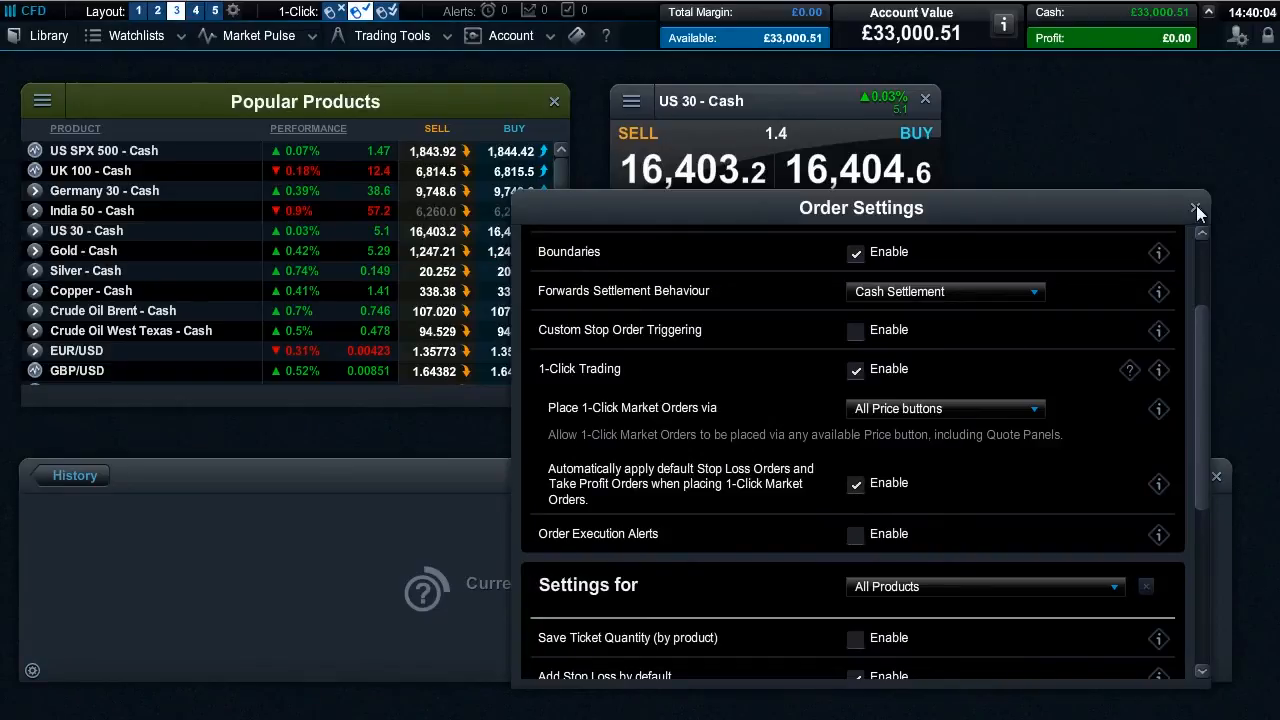
left_click(1196, 207)
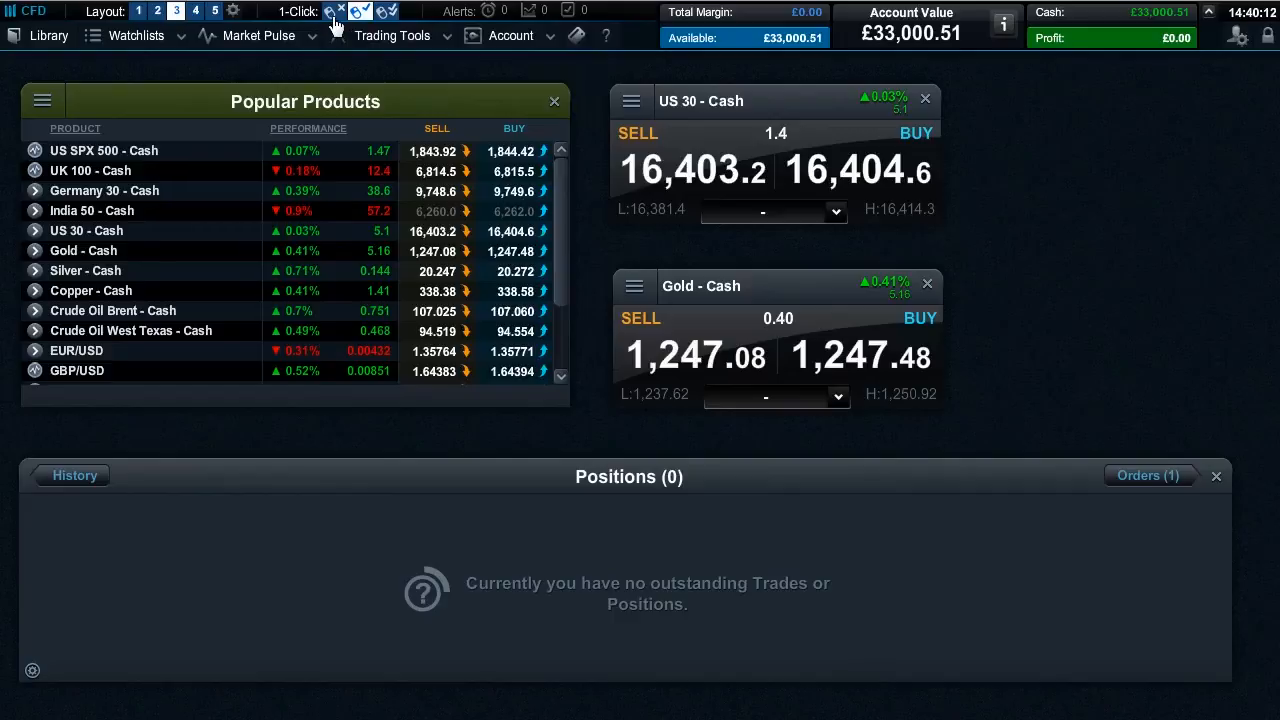
mouse_move(340, 11)
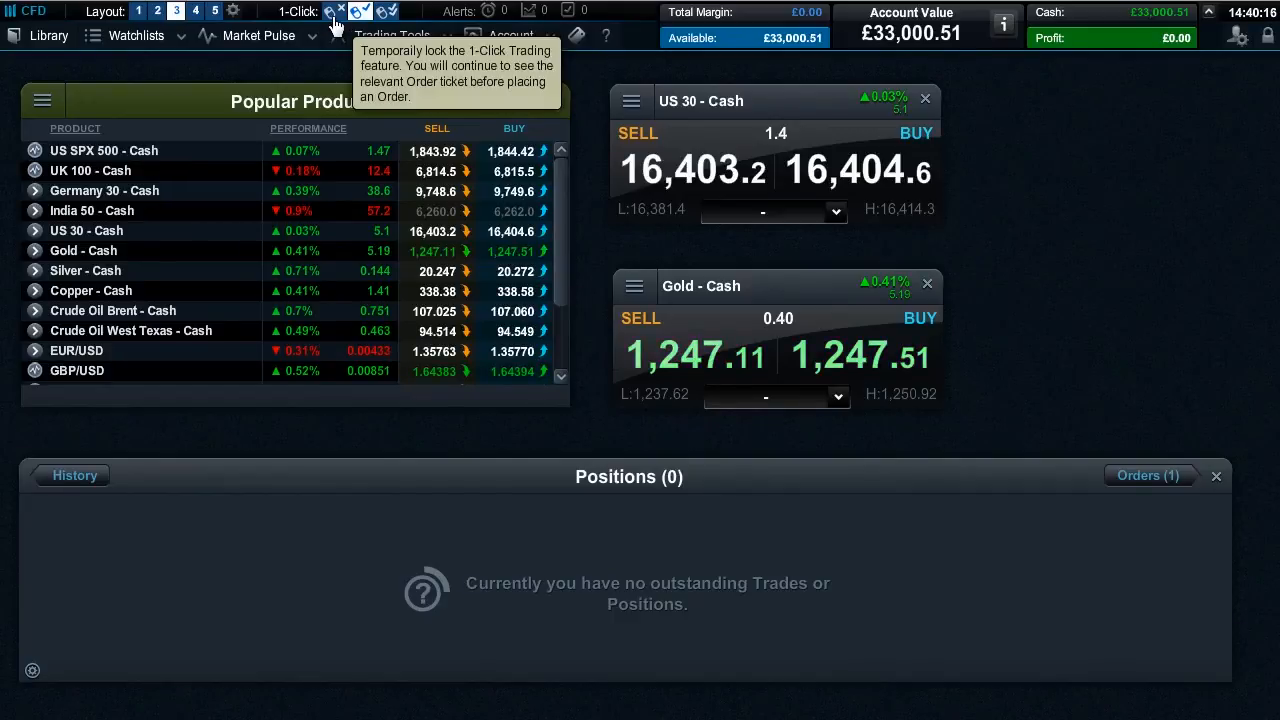
mouse_move(348, 76)
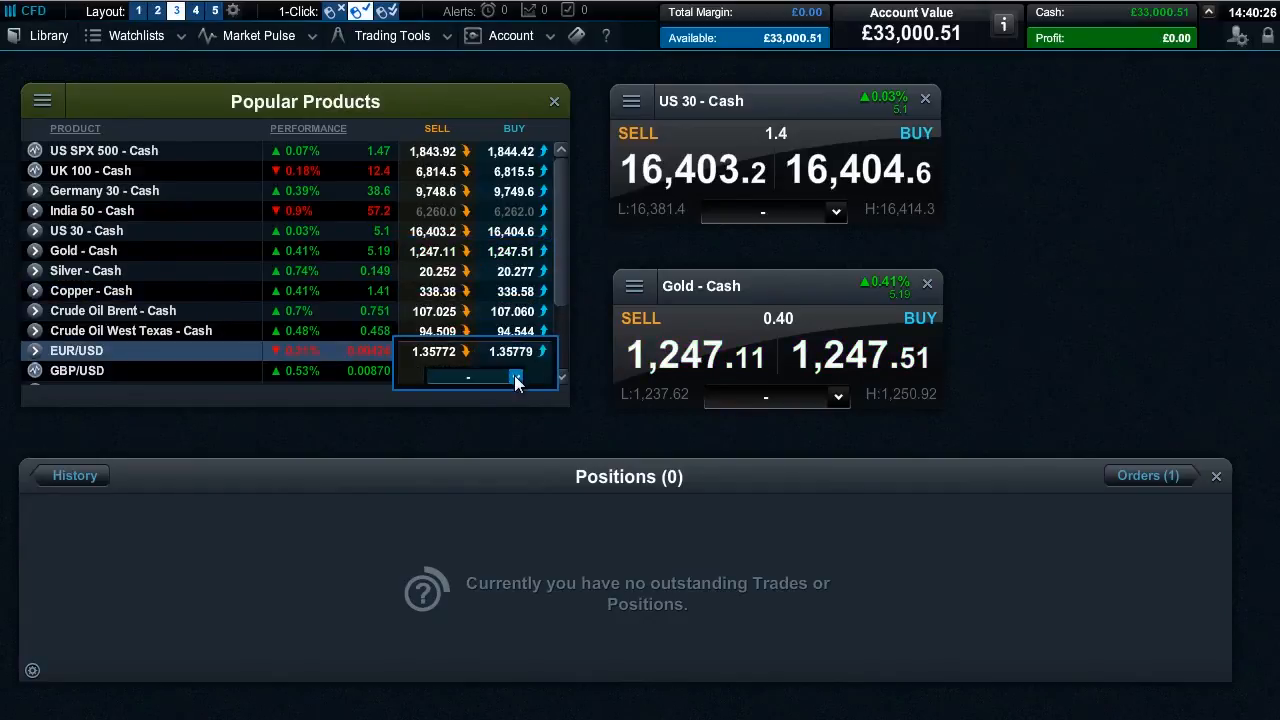
Step: Pick 500 from the US 30 - Cash panel's quantity dropdown
left_click(517, 377)
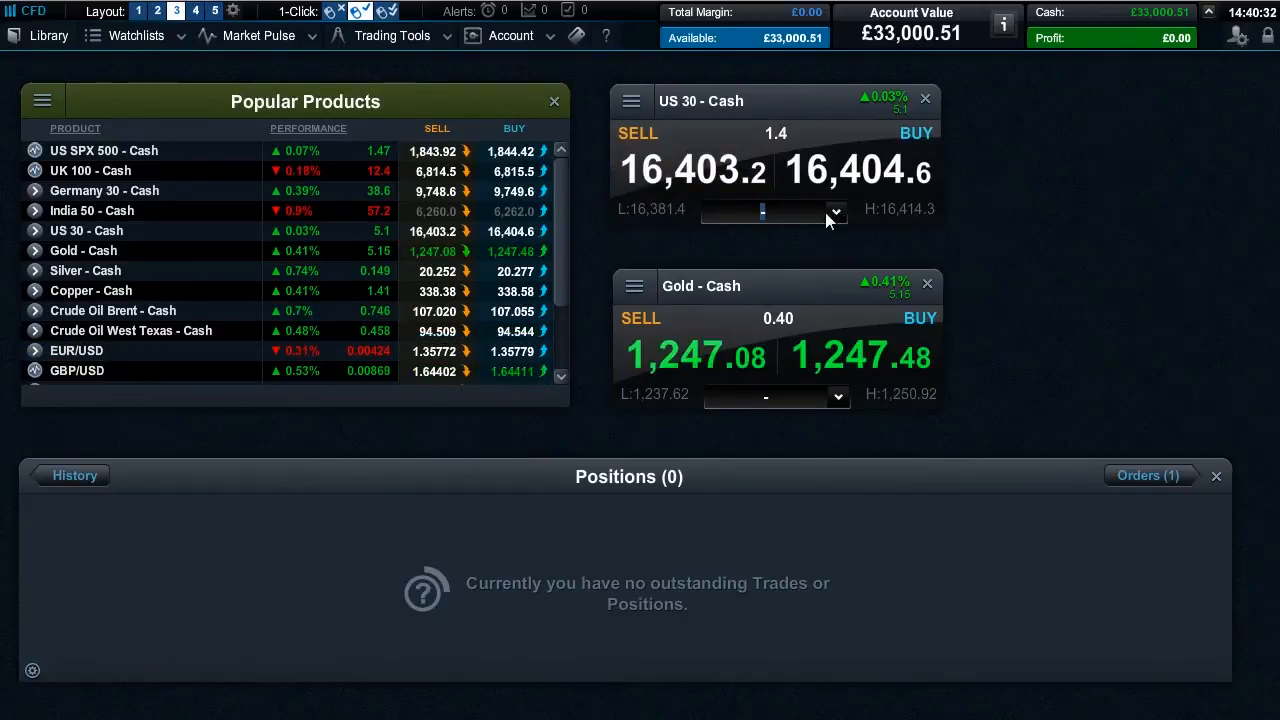
left_click(836, 211)
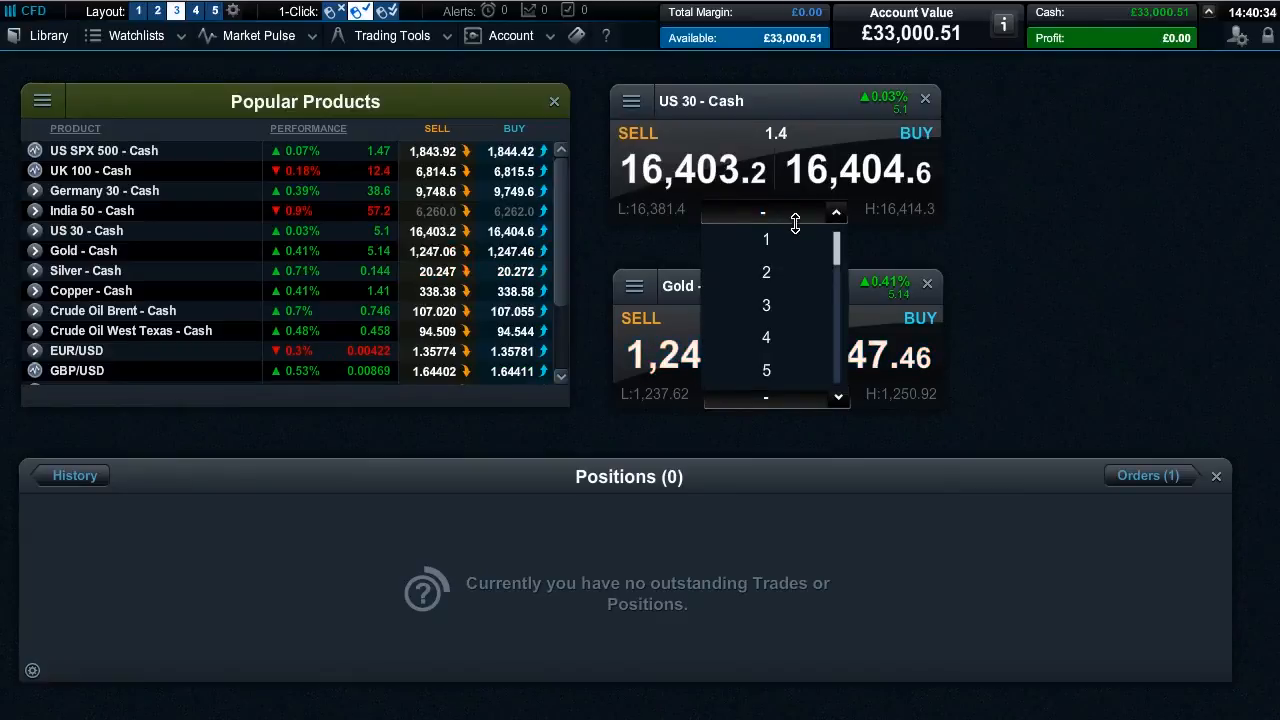
scroll("down", 3)
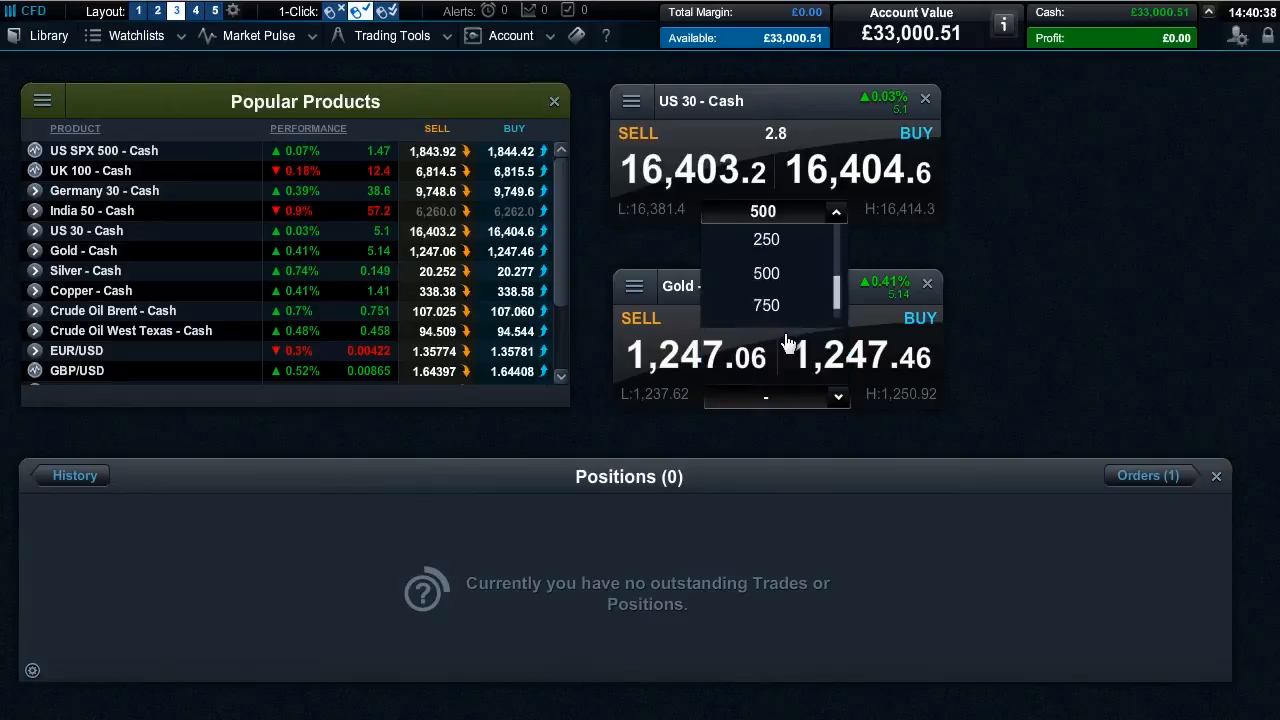
left_click(766, 273)
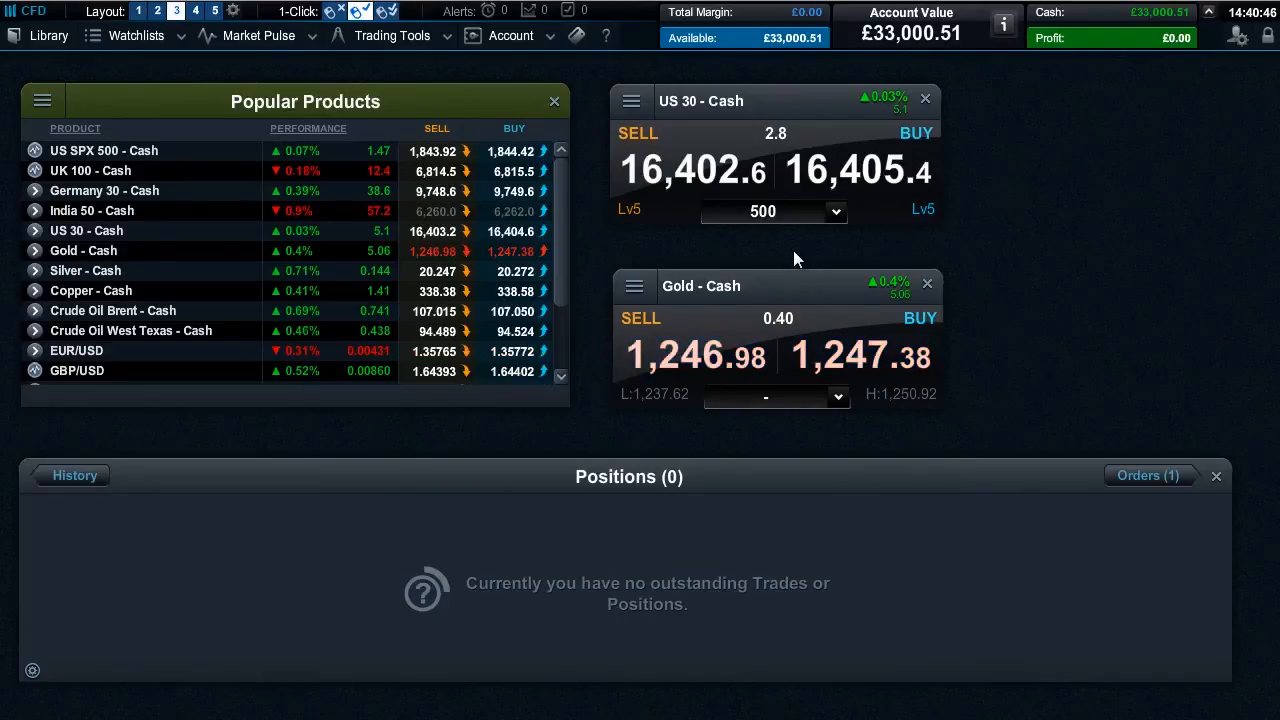
mouse_move(812, 243)
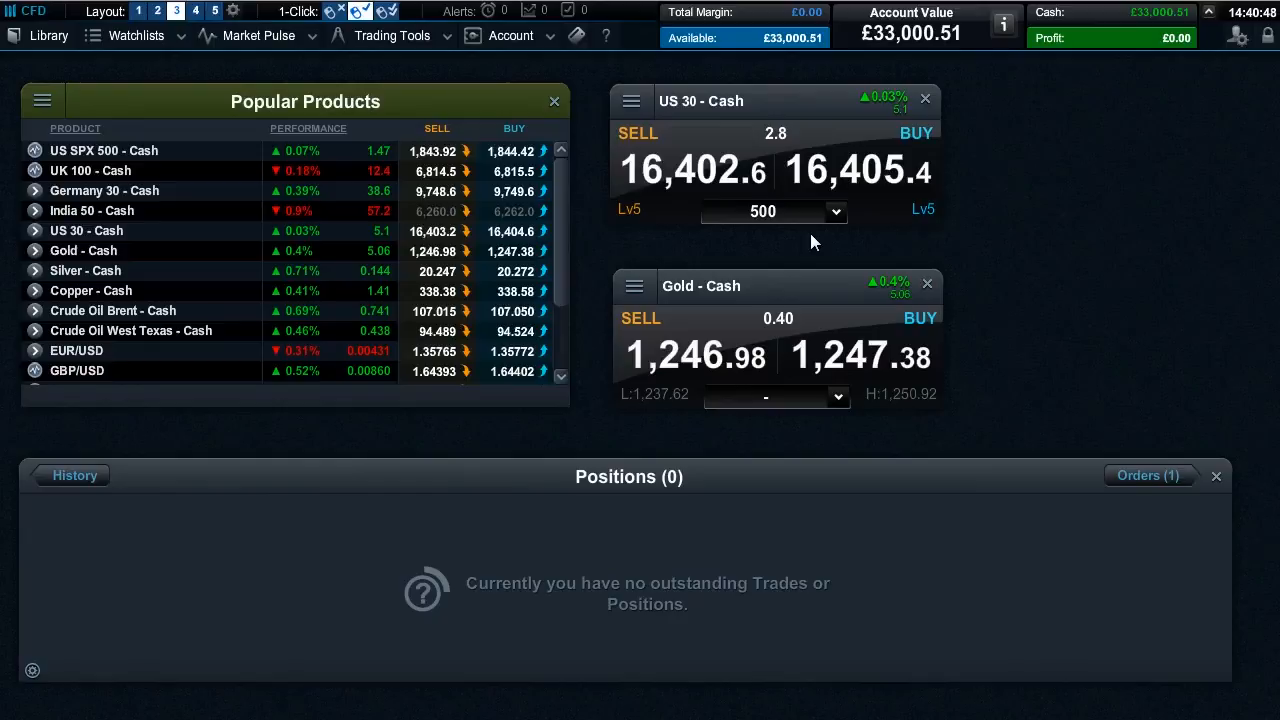
mouse_move(1020, 215)
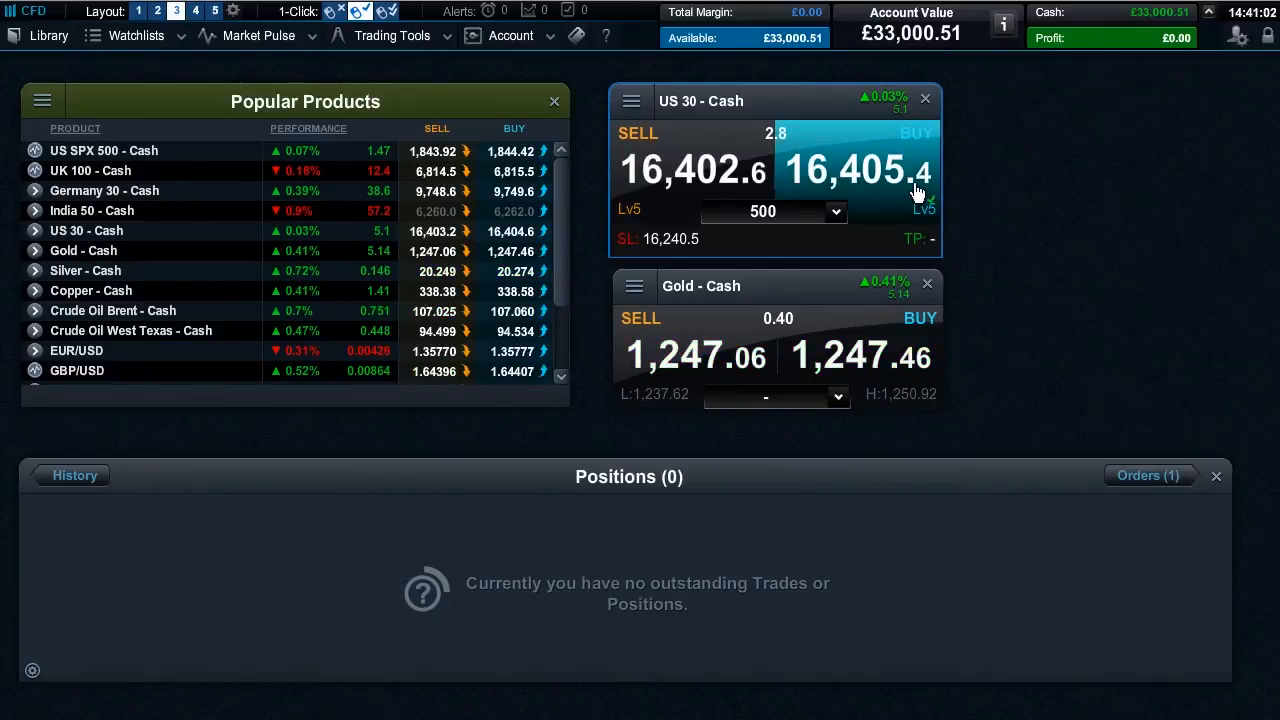
mouse_move(923, 215)
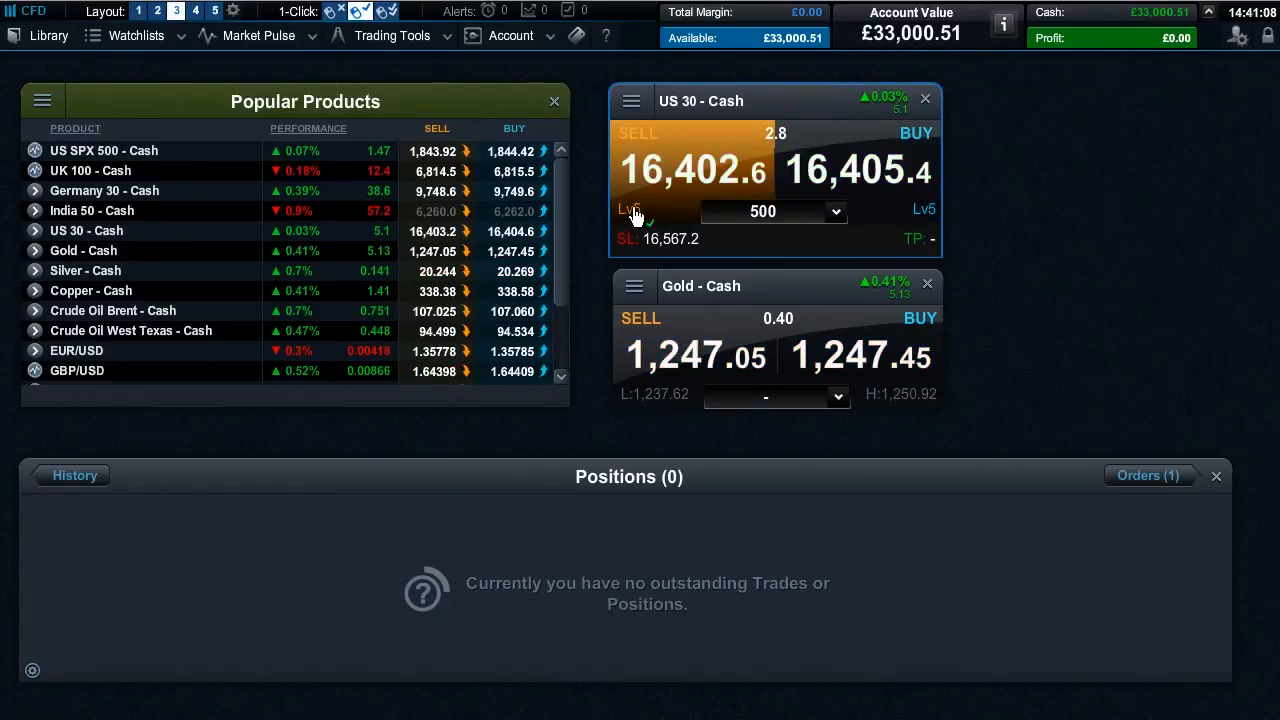
mouse_move(683, 215)
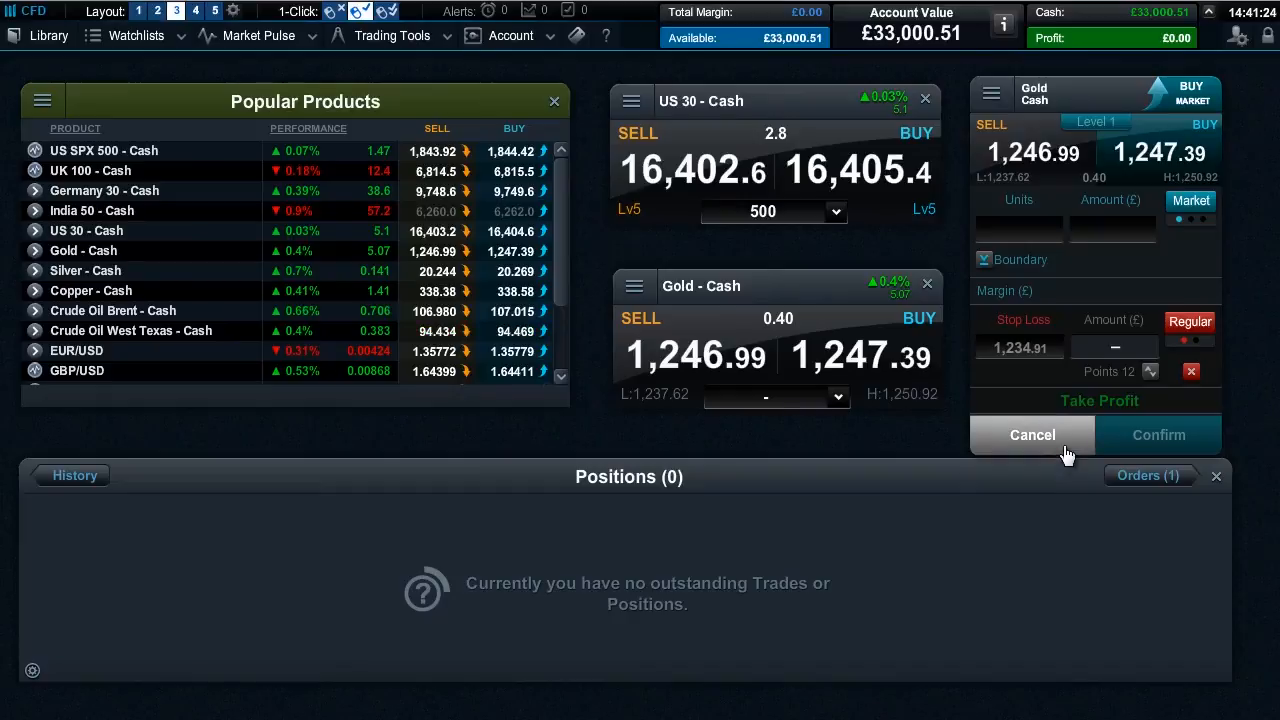
Step: Cancel the Gold - Cash order ticket without trading
left_click(1031, 434)
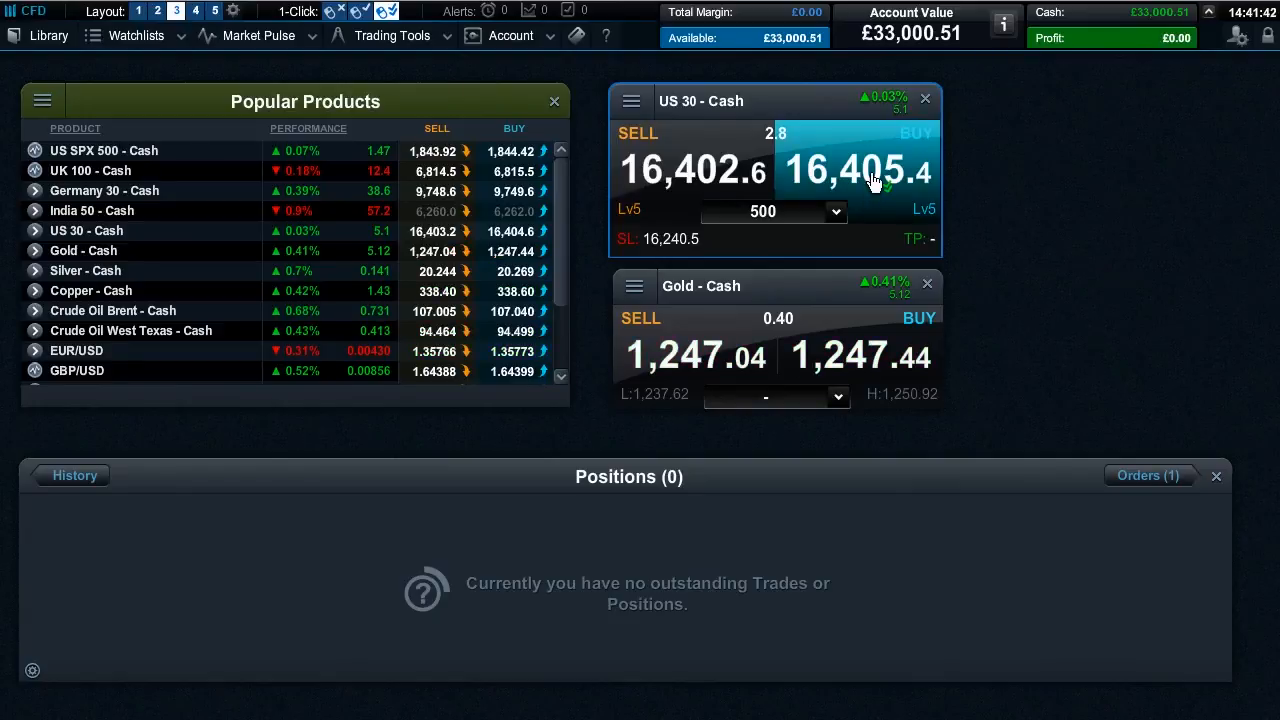
Step: One-click buy 500 US 30 - Cash at 16,405.4 and dismiss the execution notice
left_click(855, 168)
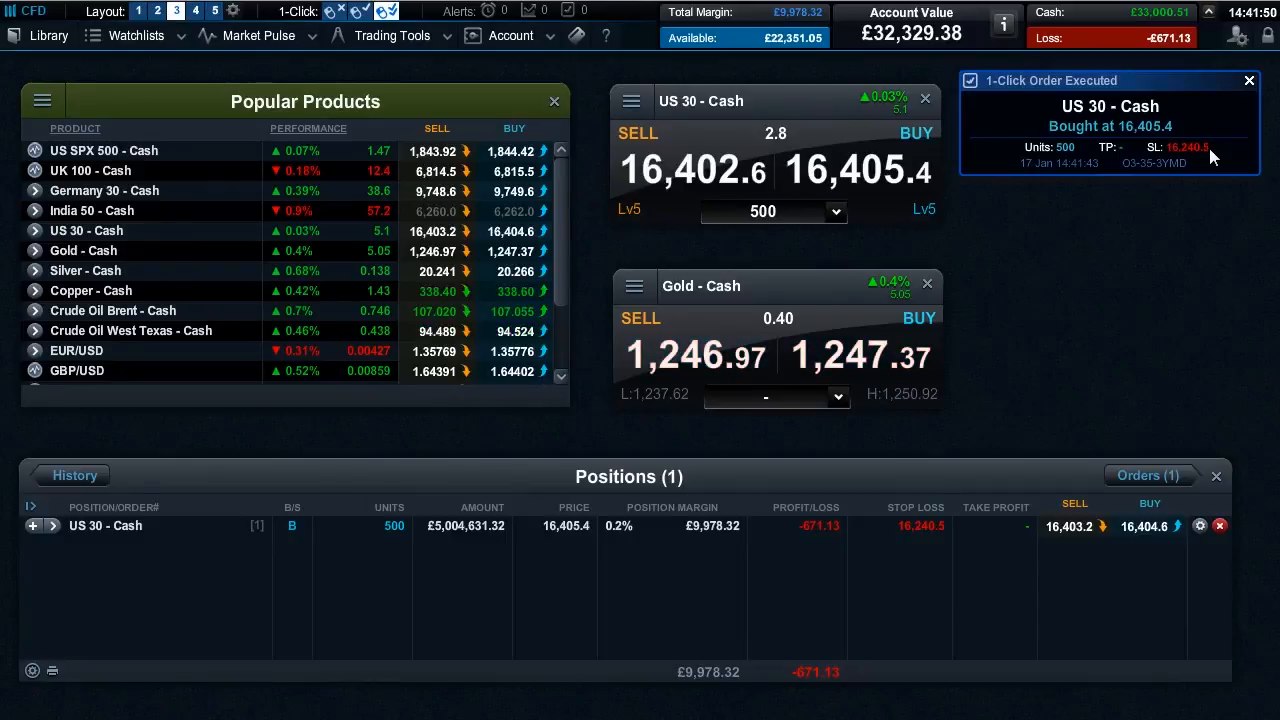
mouse_move(1175, 281)
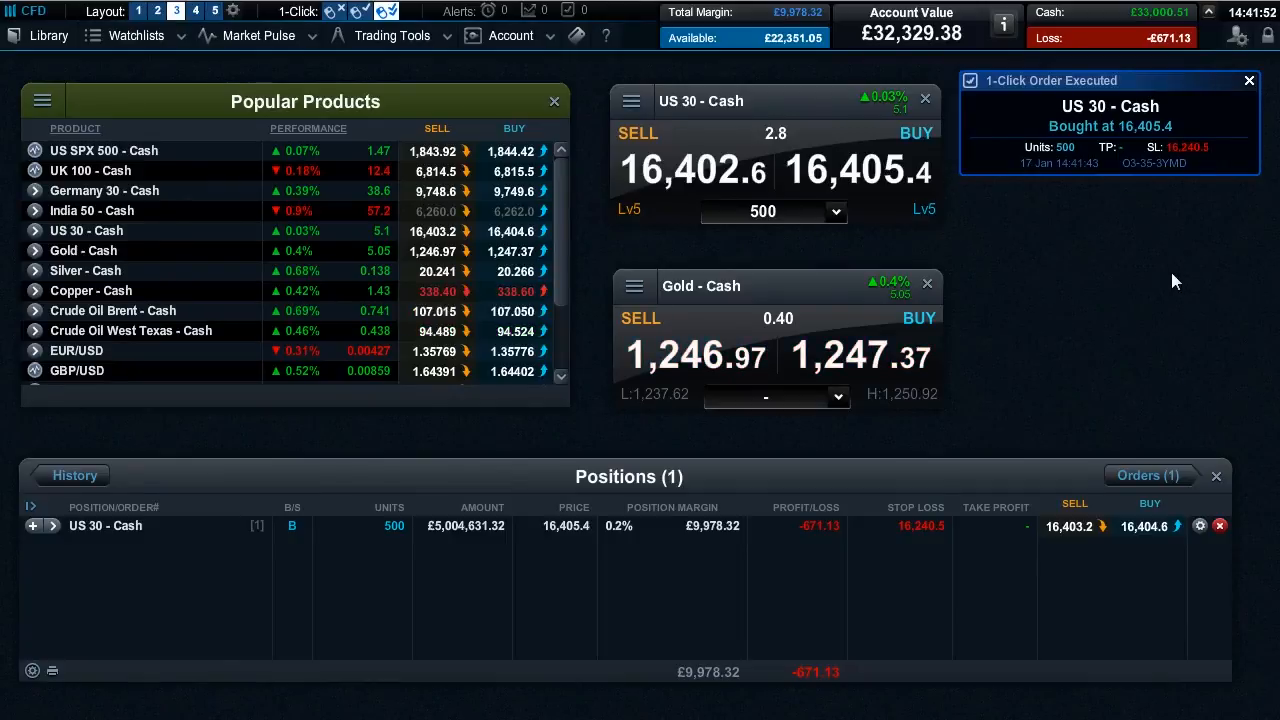
left_click(1248, 80)
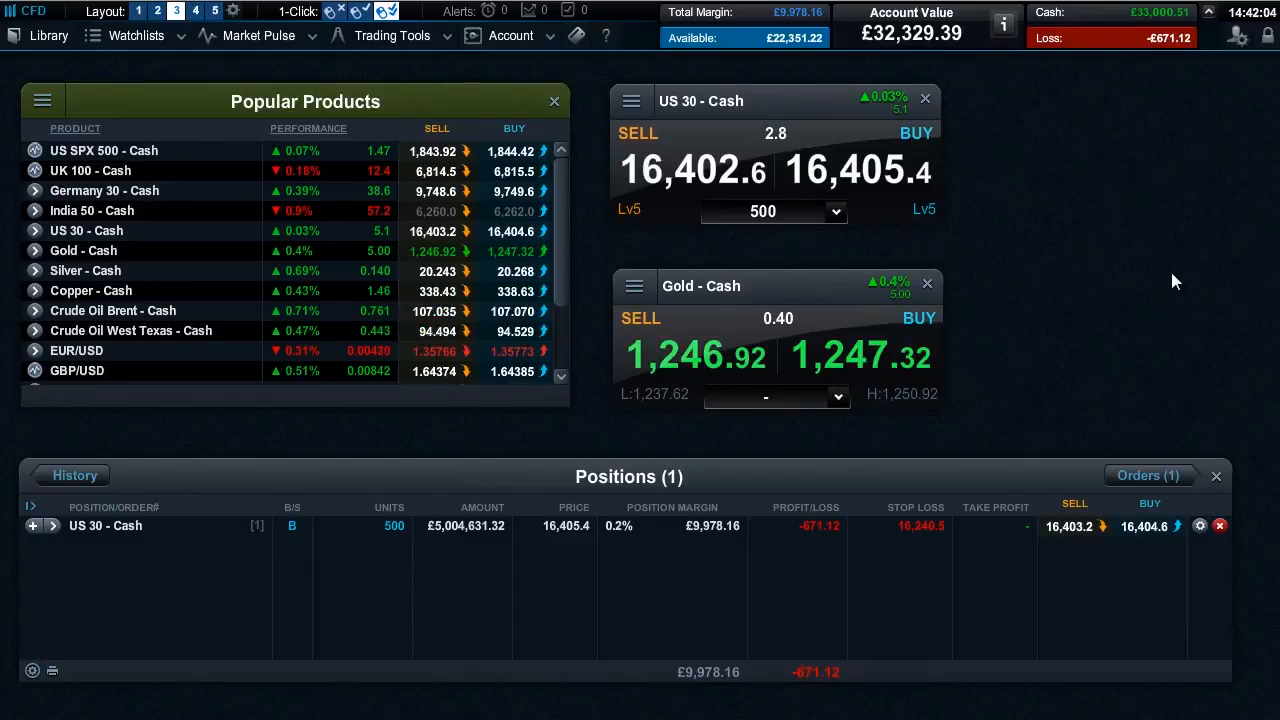
mouse_move(1040, 369)
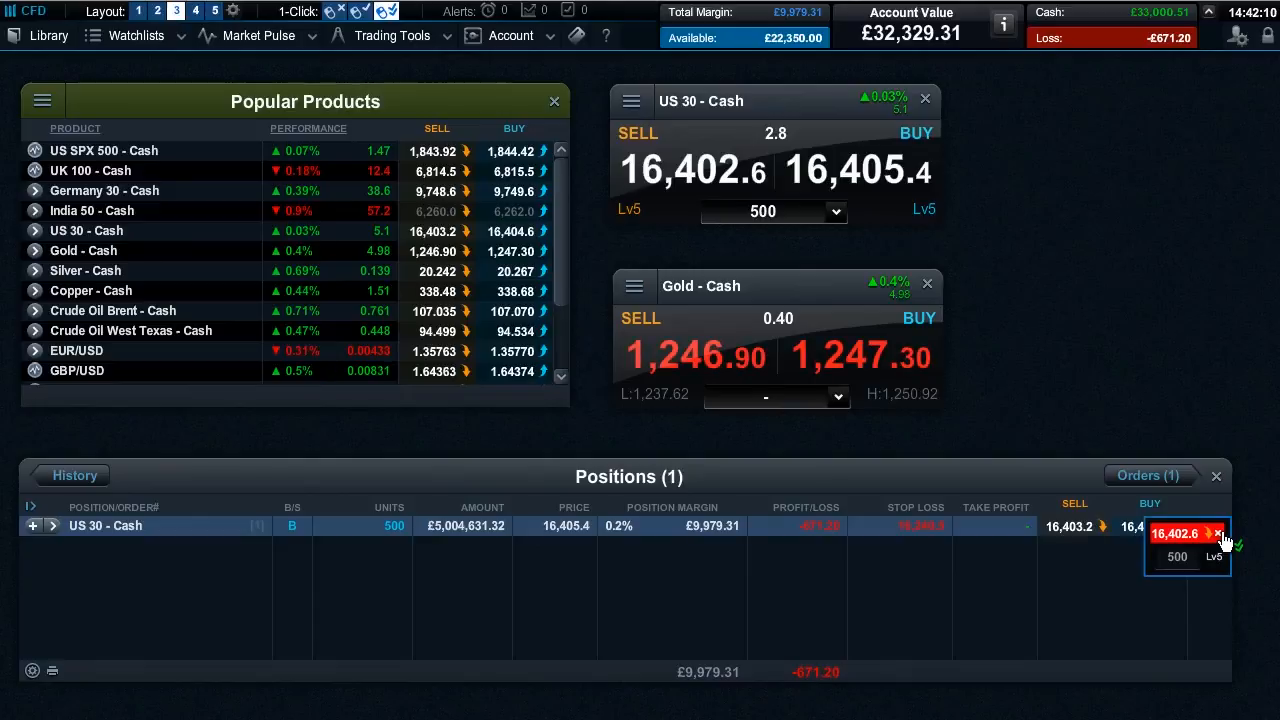
Step: Delete the Australia 200 limit order, then close the US 30 position at 16,402.6
left_click(1150, 475)
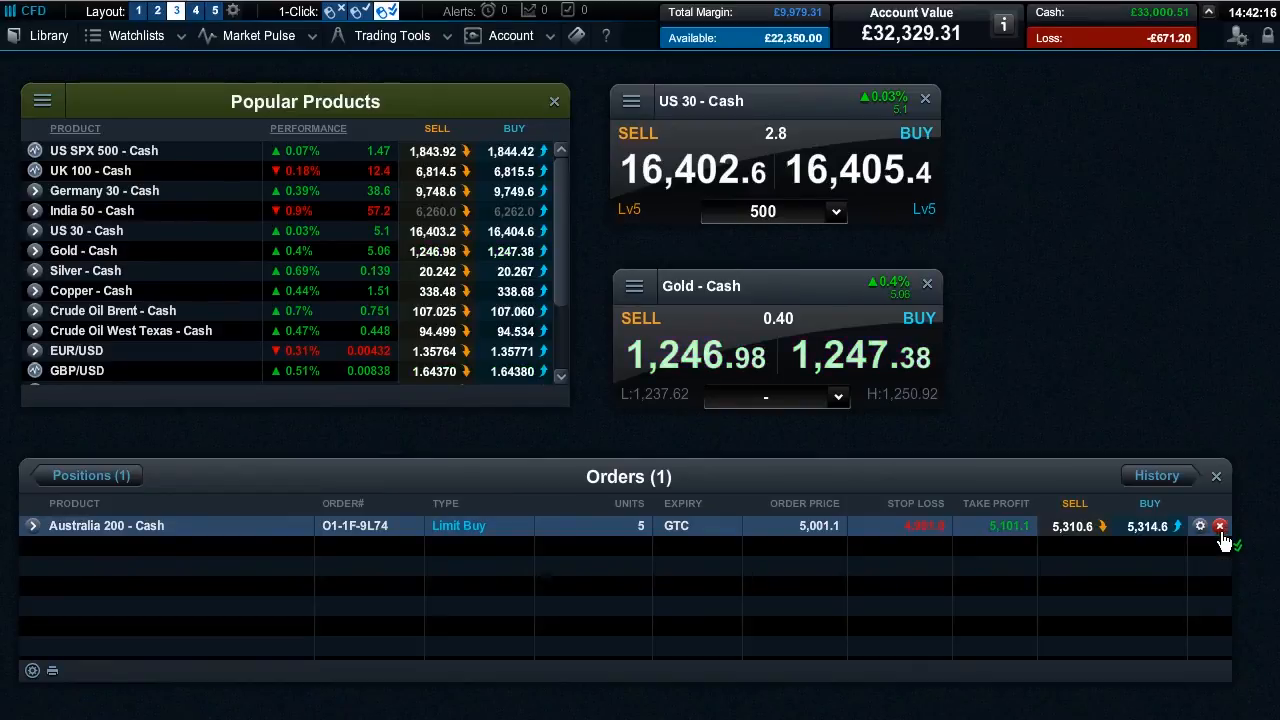
left_click(1219, 525)
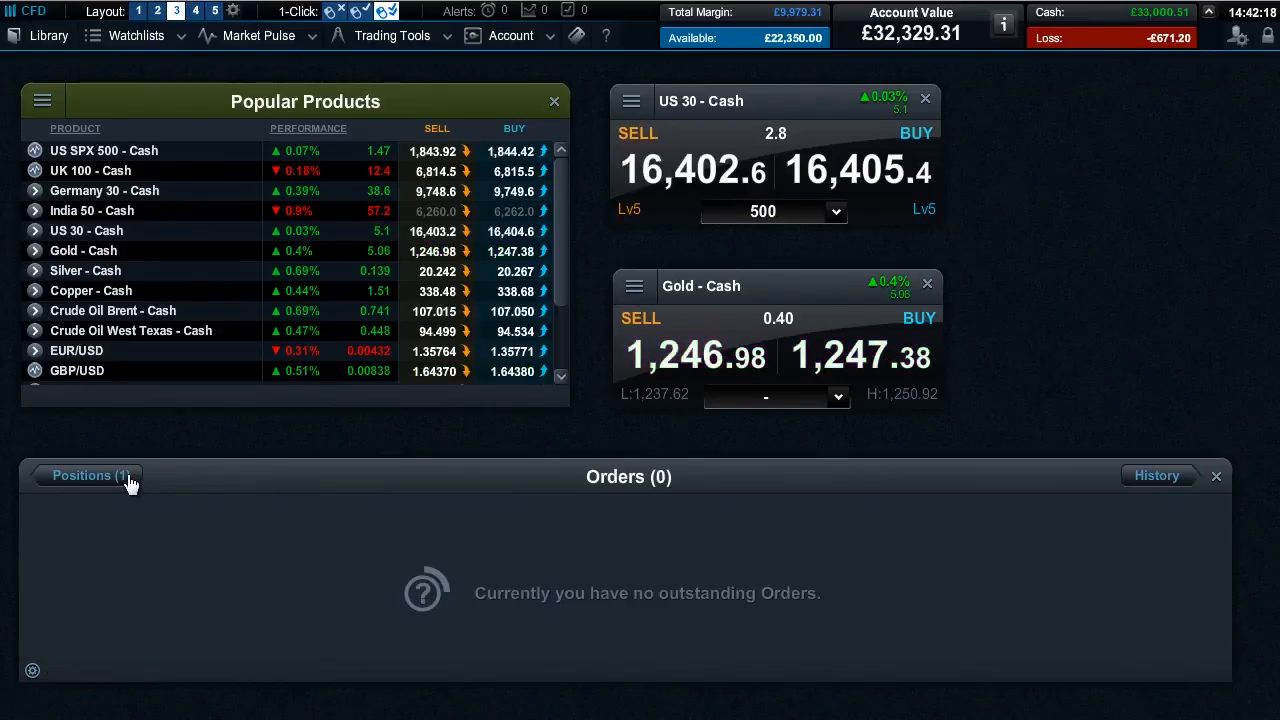
left_click(88, 475)
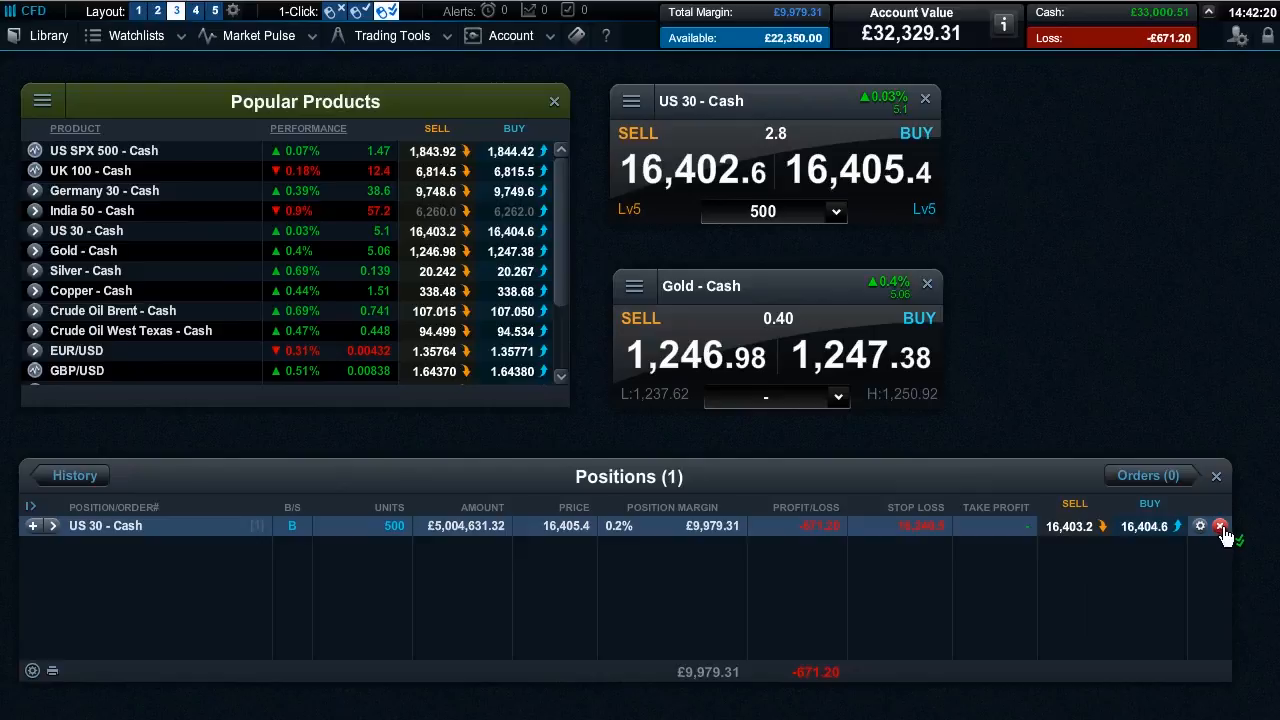
left_click(1220, 525)
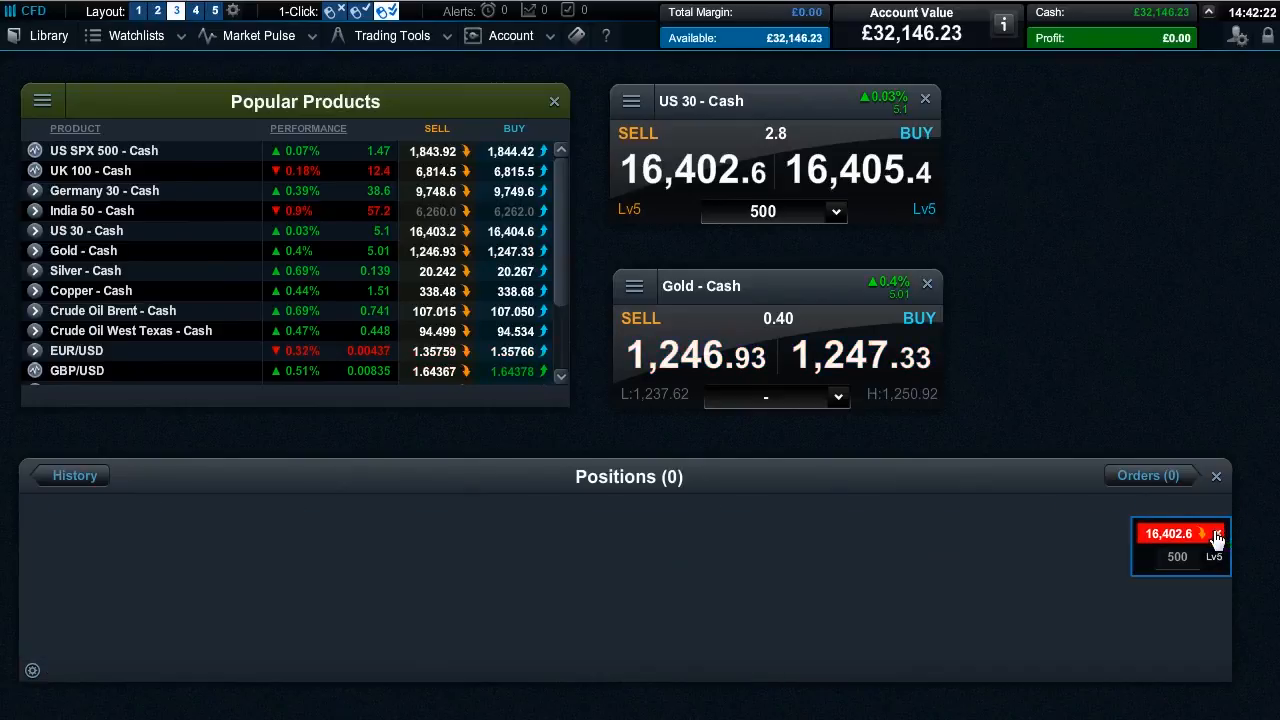
left_click(1215, 533)
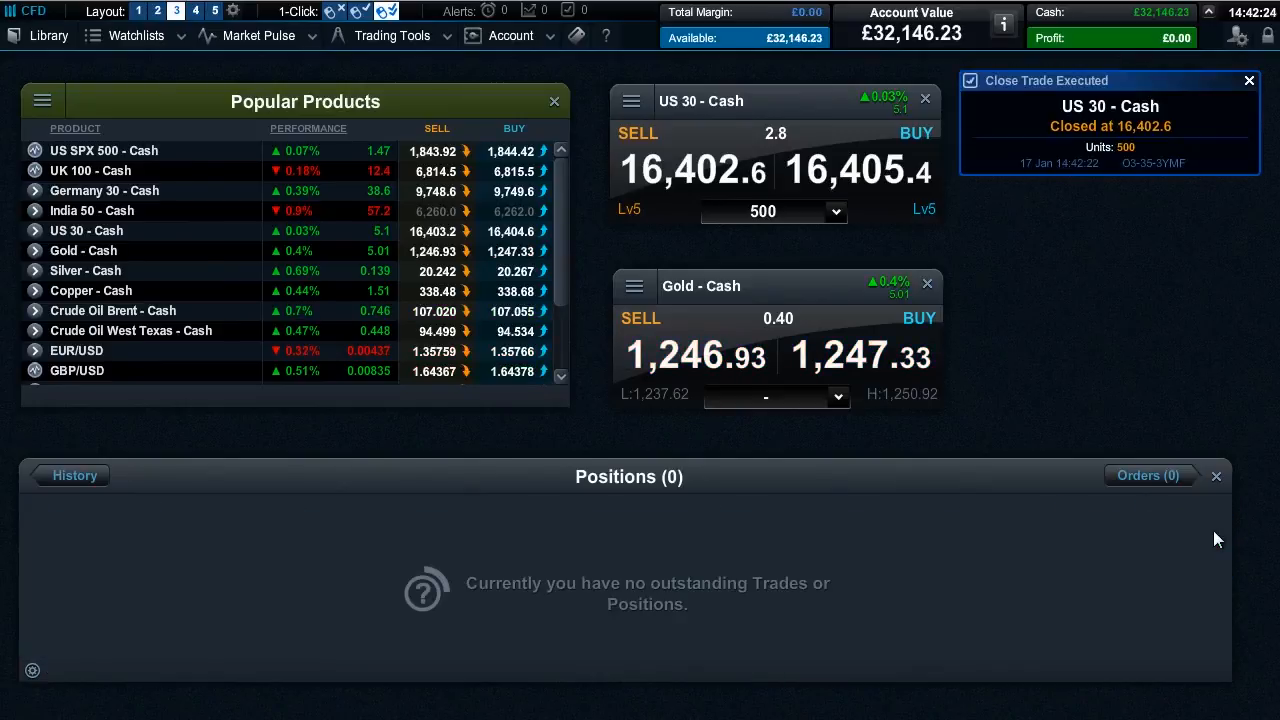